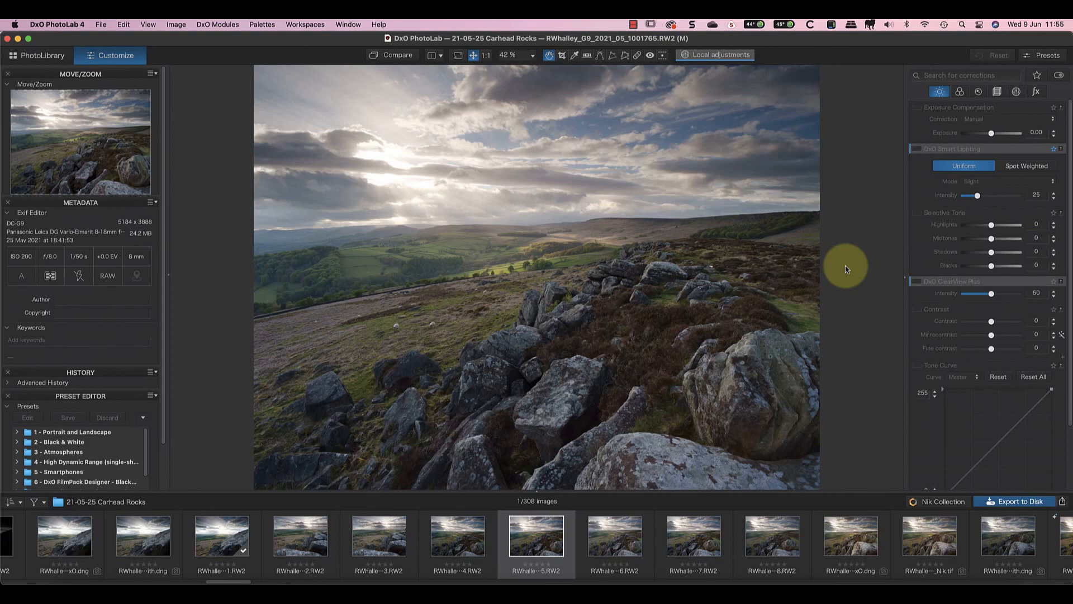
{"action": "mouse_move", "coordinate": [839, 269]}
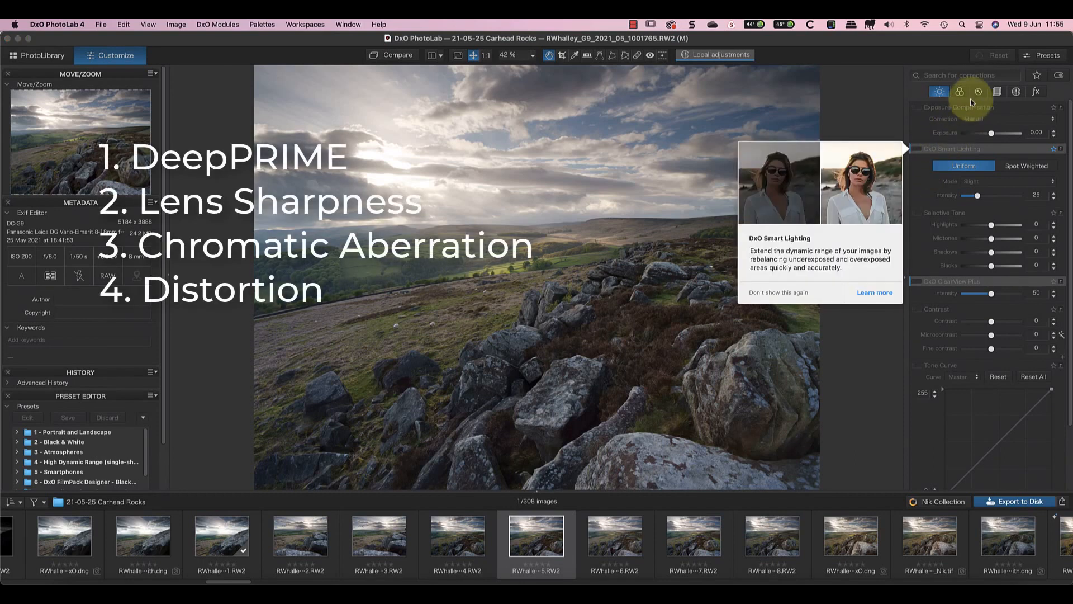
Select DeepPRIME denoising in the Detail palette for the moorland RAW photo
{"action": "left_click", "coordinate": [978, 92]}
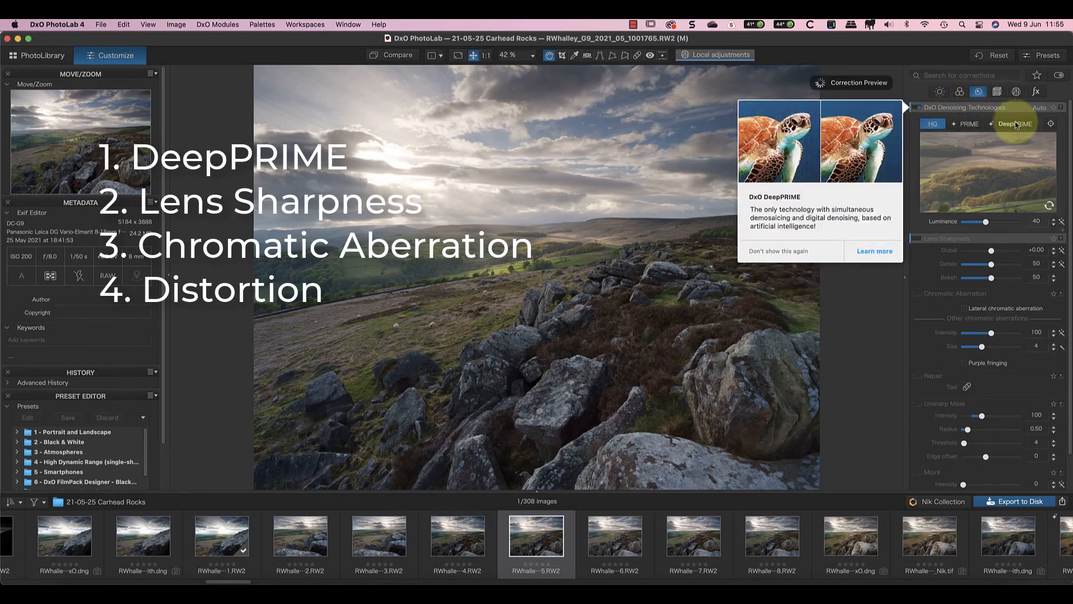
{"action": "left_click", "coordinate": [1017, 124]}
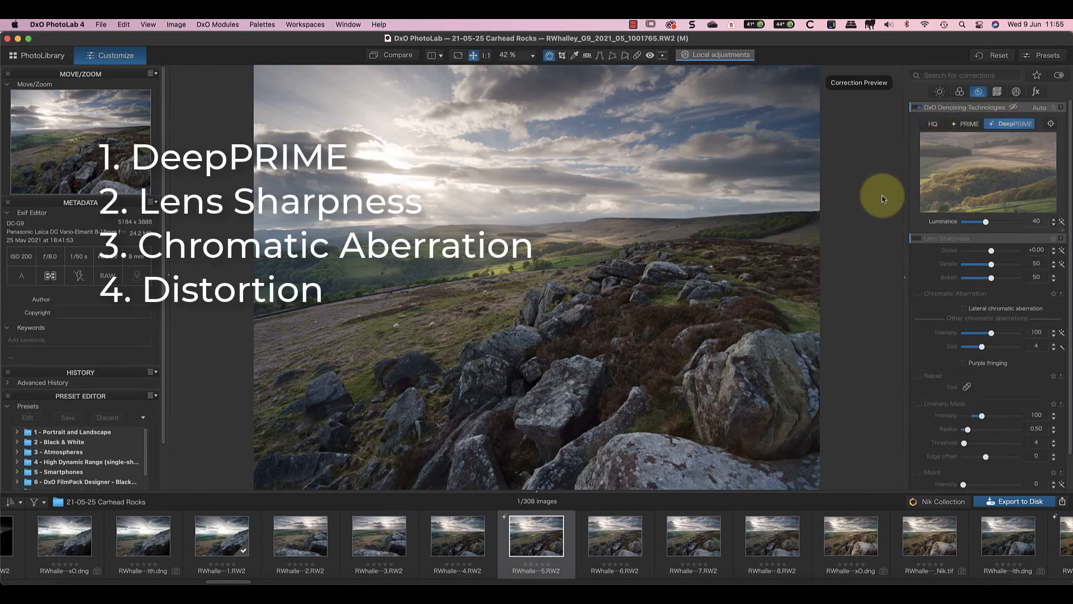
{"action": "mouse_move", "coordinate": [949, 238]}
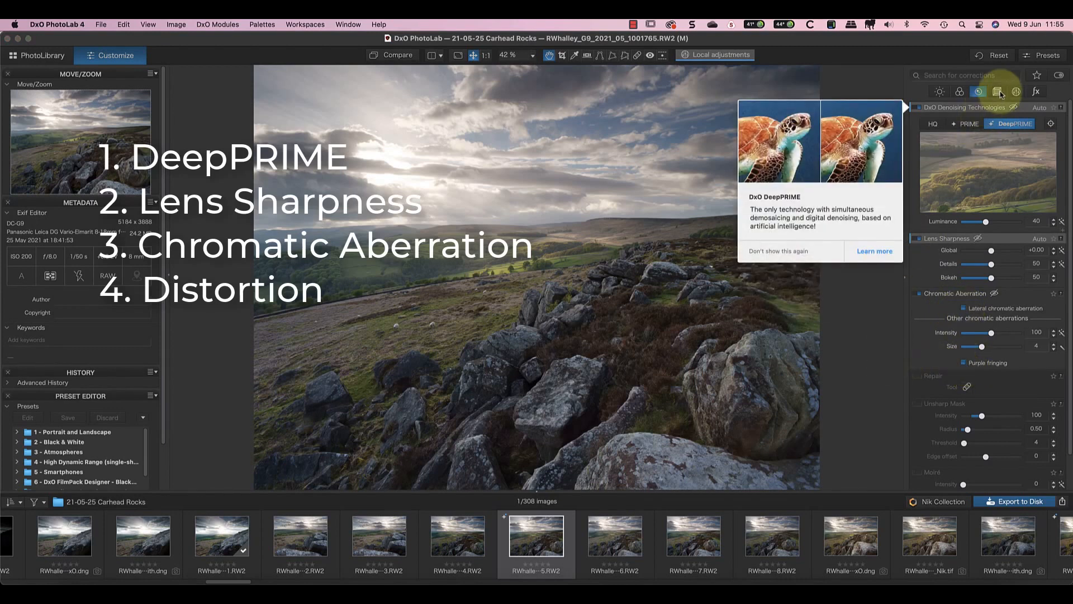
Enable lens-module distortion correction in the Geometry palette and open the DxO Modules menu
{"action": "left_click", "coordinate": [997, 91]}
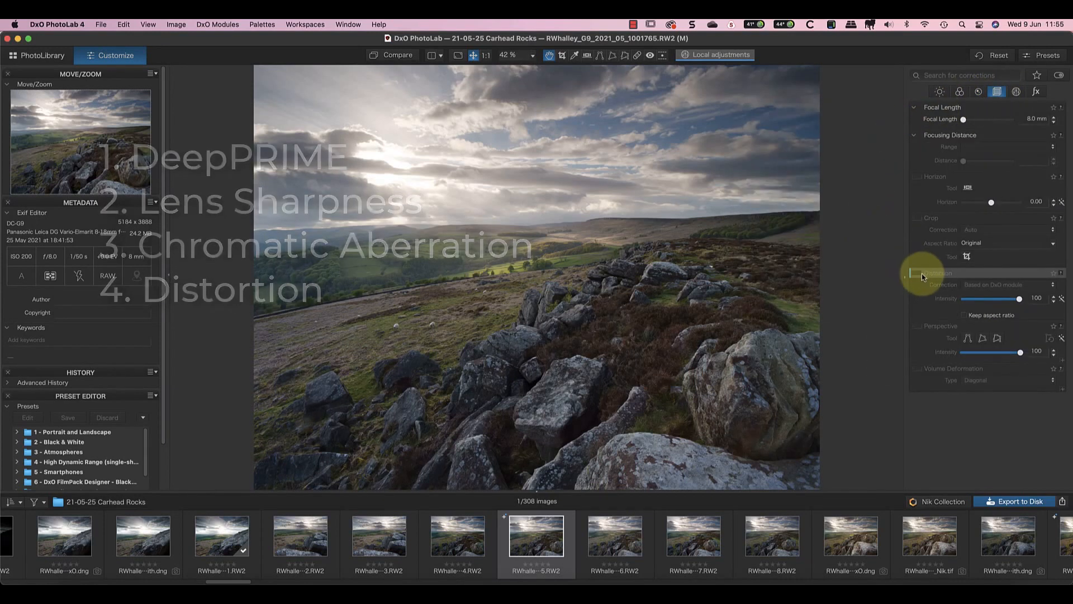
{"action": "left_click", "coordinate": [916, 273]}
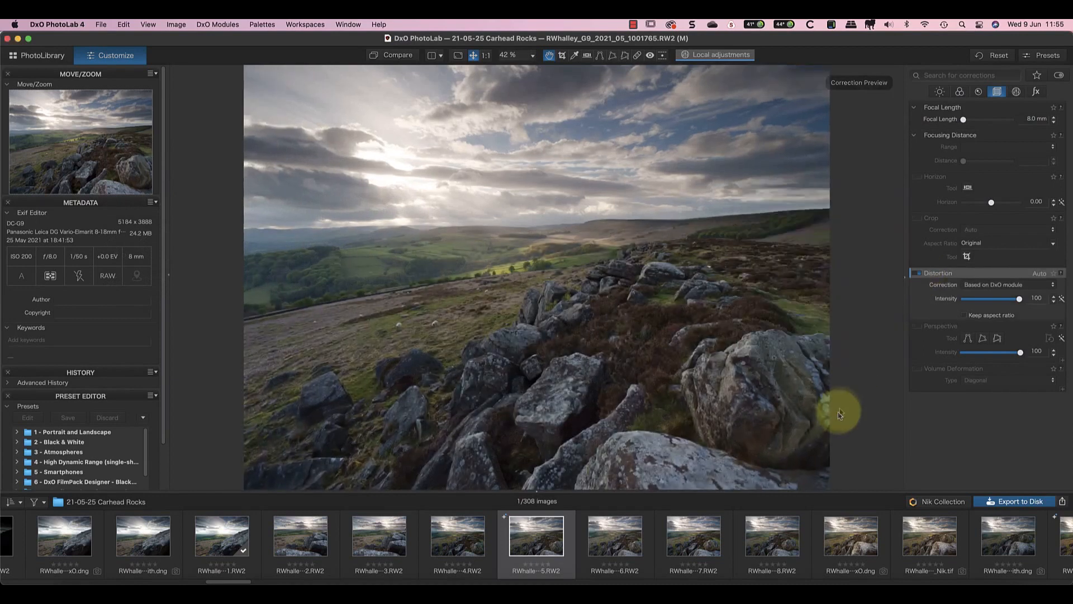
{"action": "left_click", "coordinate": [217, 24]}
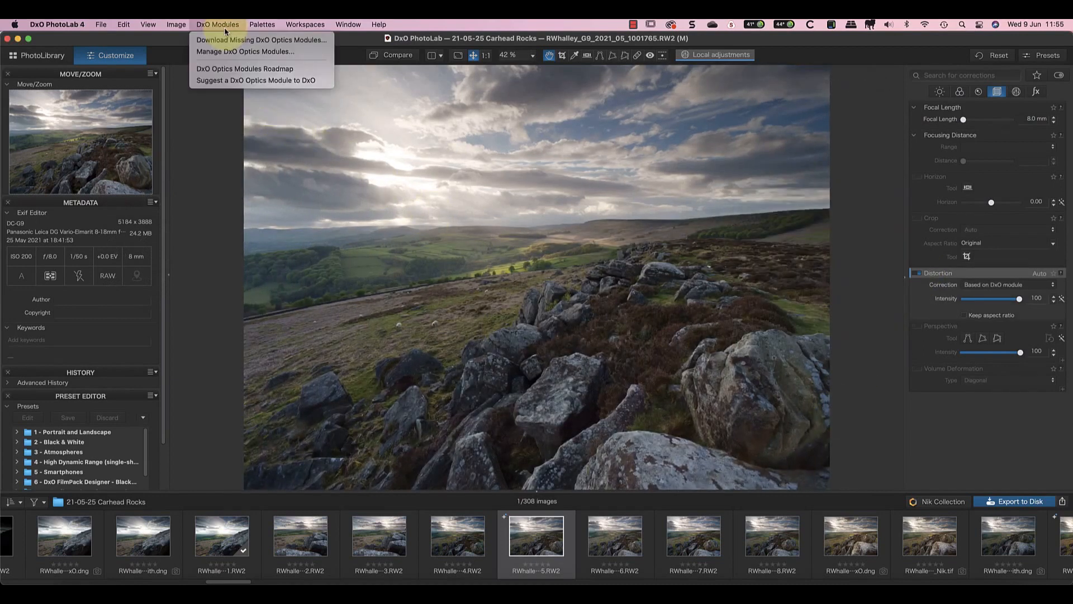
{"action": "mouse_move", "coordinate": [231, 52]}
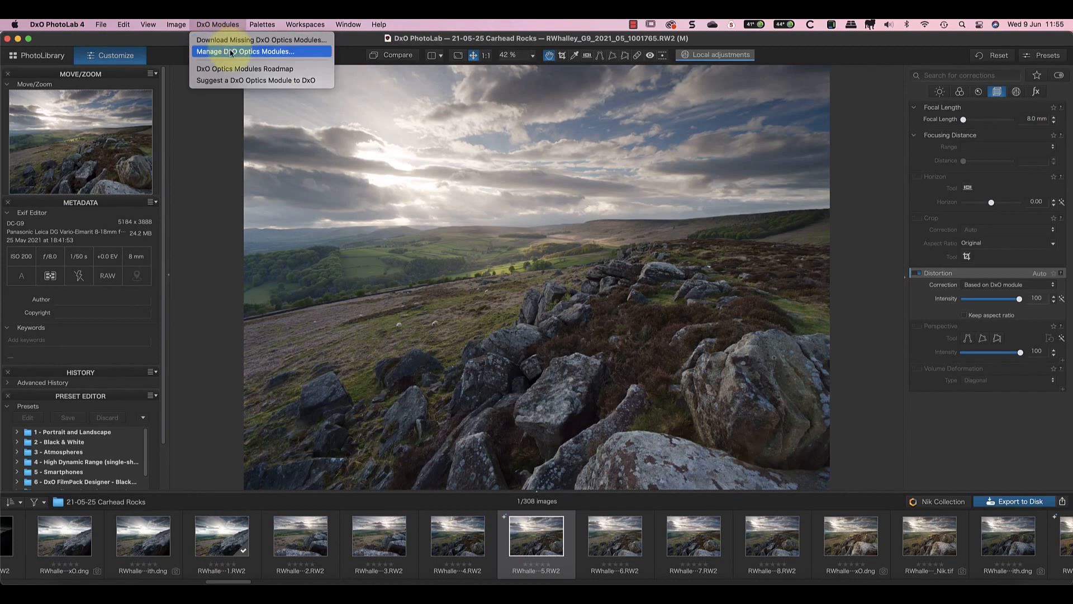
{"action": "left_click", "coordinate": [245, 35]}
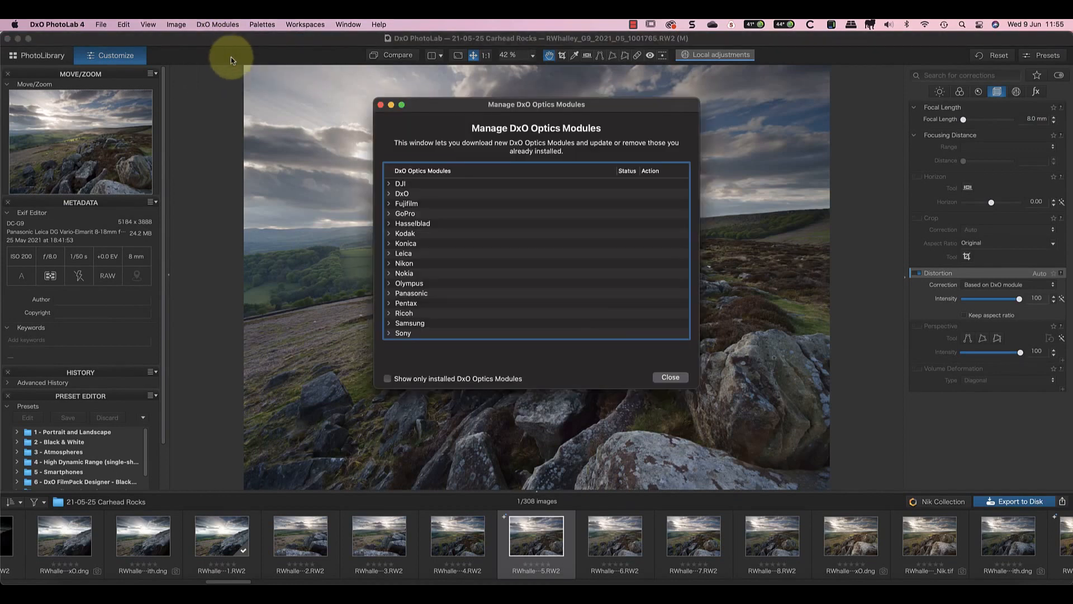
{"action": "left_click", "coordinate": [387, 378]}
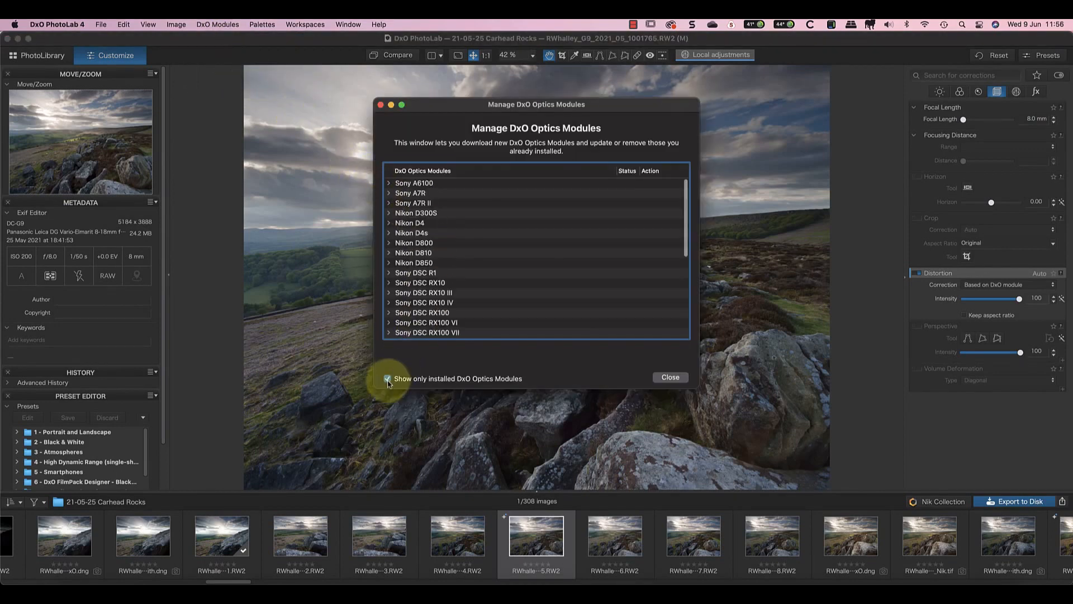
{"action": "mouse_move", "coordinate": [672, 379]}
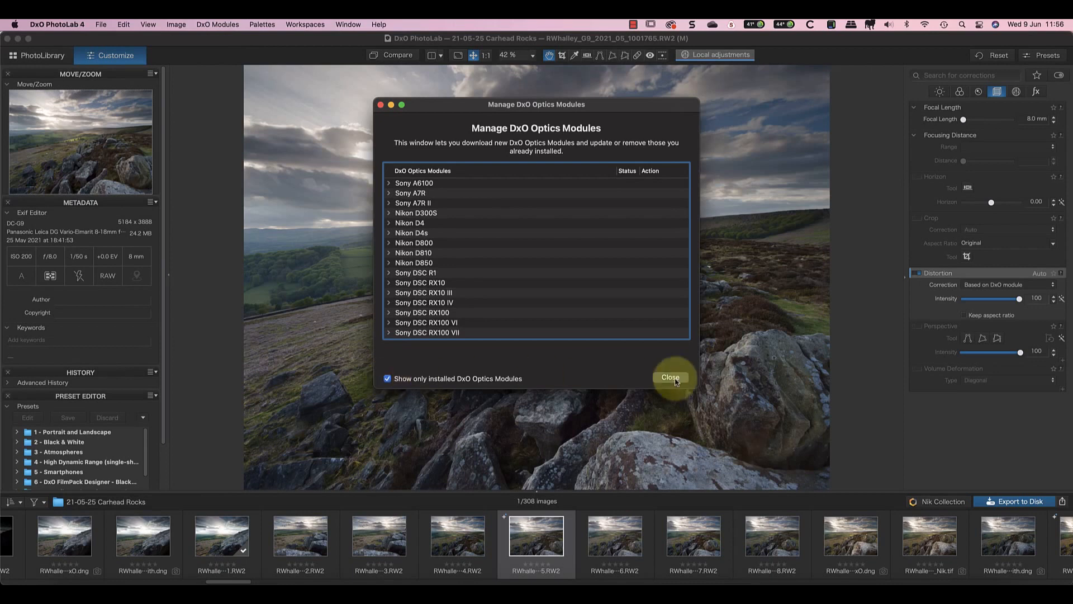
{"action": "left_click", "coordinate": [671, 377]}
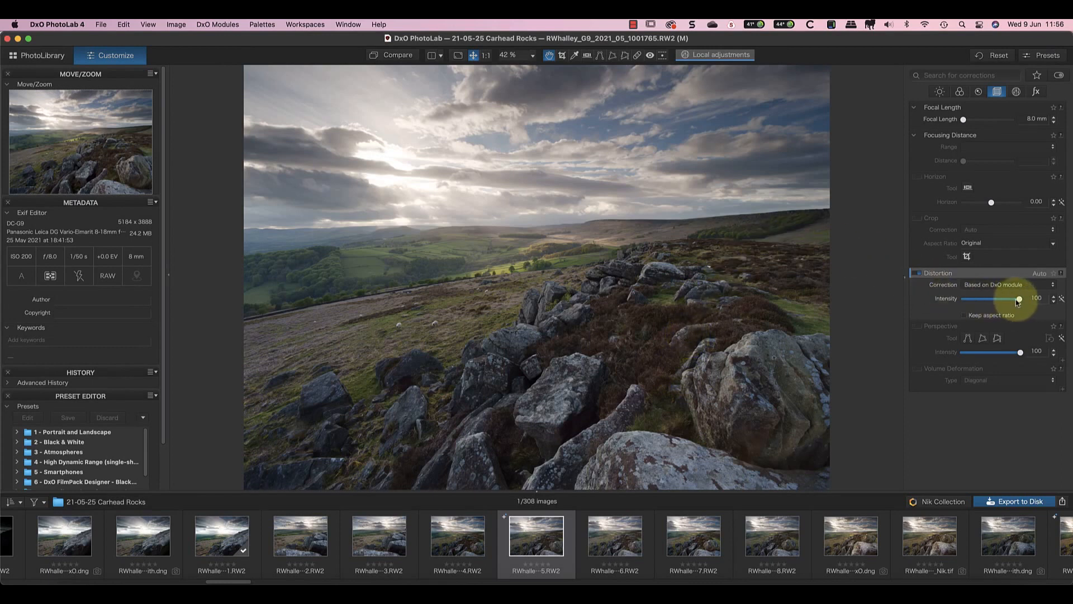
Try the distortion, chromatic aberration and sharpness sliders, leaving aberration at 100 and sharpness at 0
{"action": "left_click_drag", "start_coordinate": [1019, 299], "coordinate": [1013, 300]}
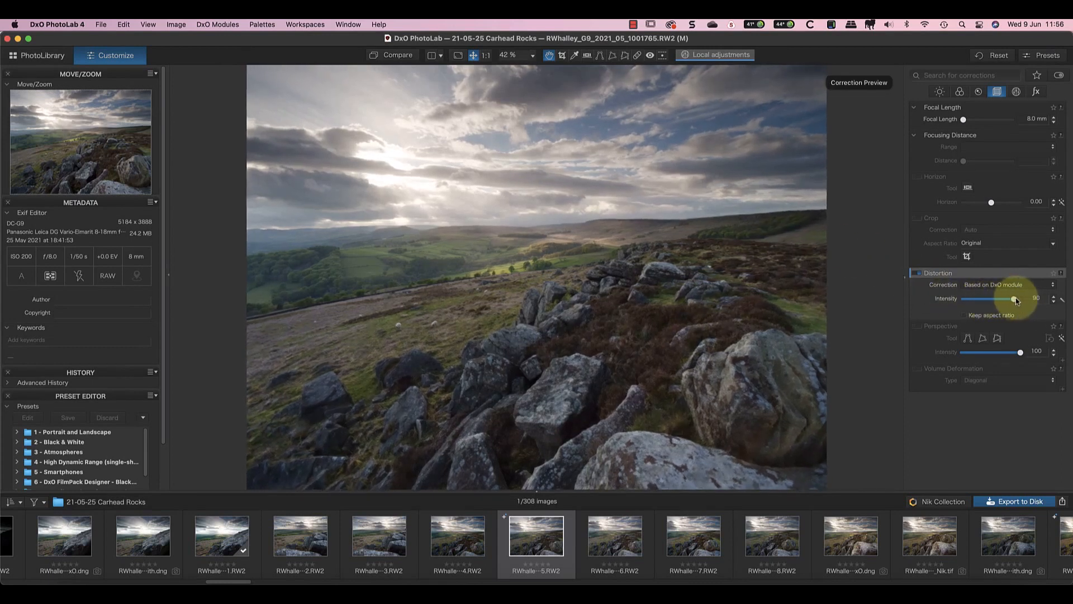
{"action": "left_click", "coordinate": [979, 91]}
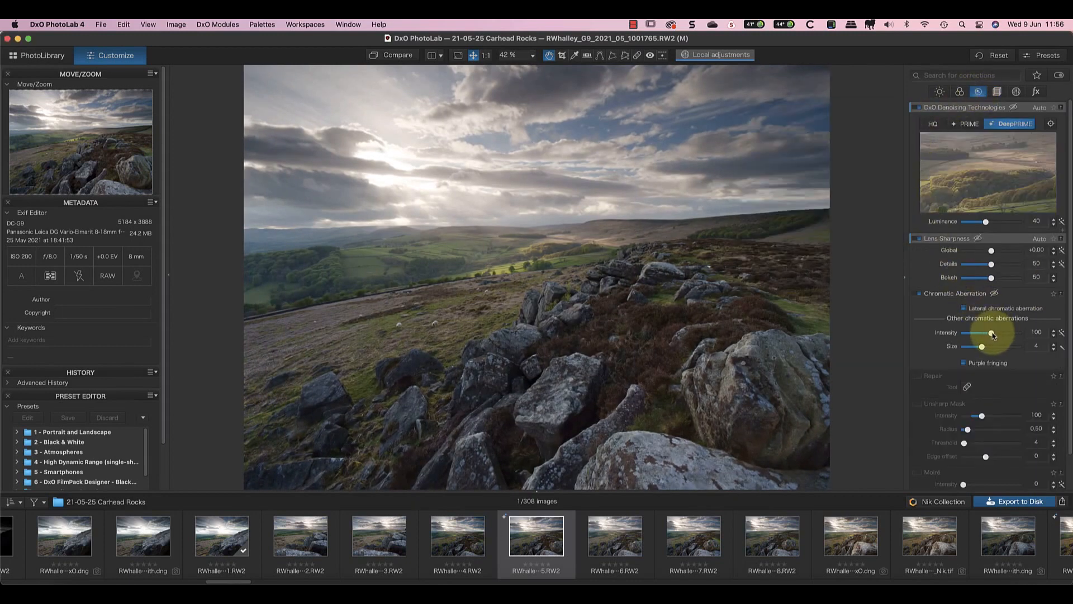
{"action": "left_click_drag", "start_coordinate": [993, 333], "coordinate": [988, 333]}
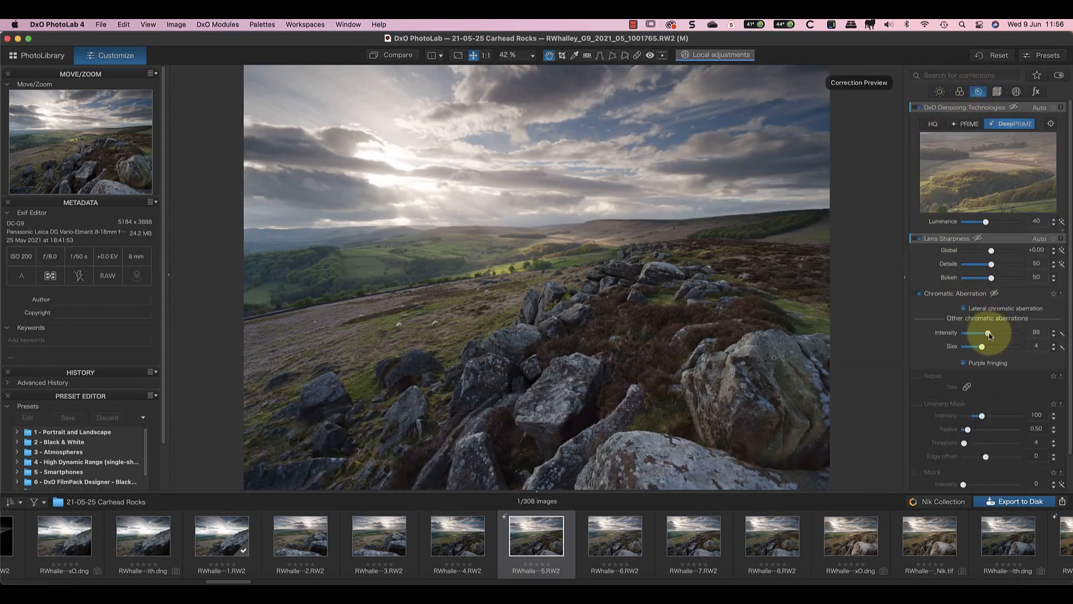
{"action": "left_click_drag", "start_coordinate": [989, 333], "coordinate": [1004, 333]}
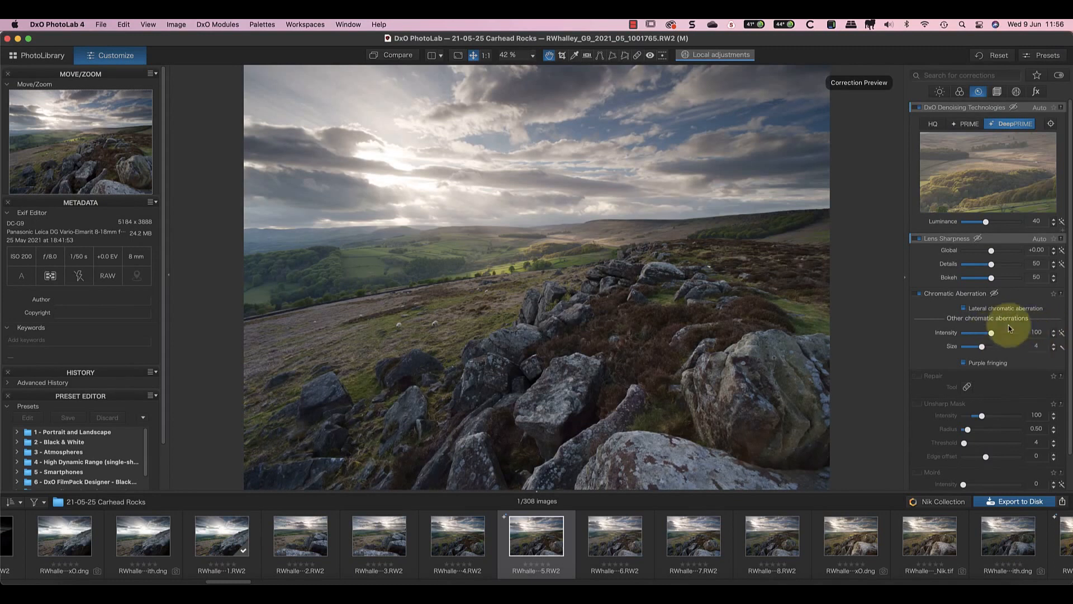
{"action": "left_click_drag", "start_coordinate": [991, 250], "coordinate": [1016, 250]}
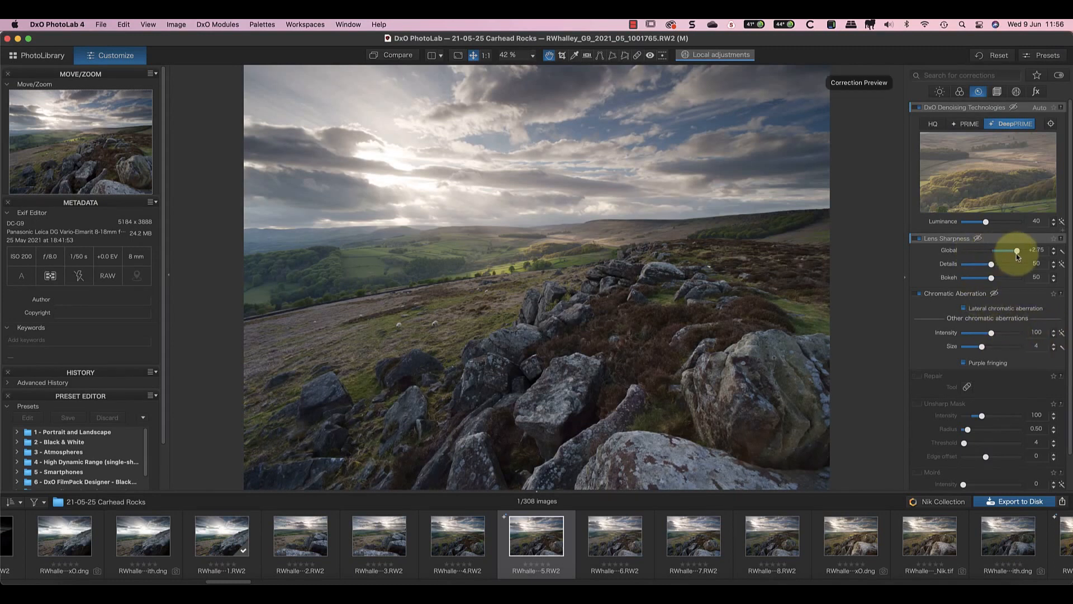
{"action": "left_click_drag", "start_coordinate": [1016, 250], "coordinate": [1012, 251]}
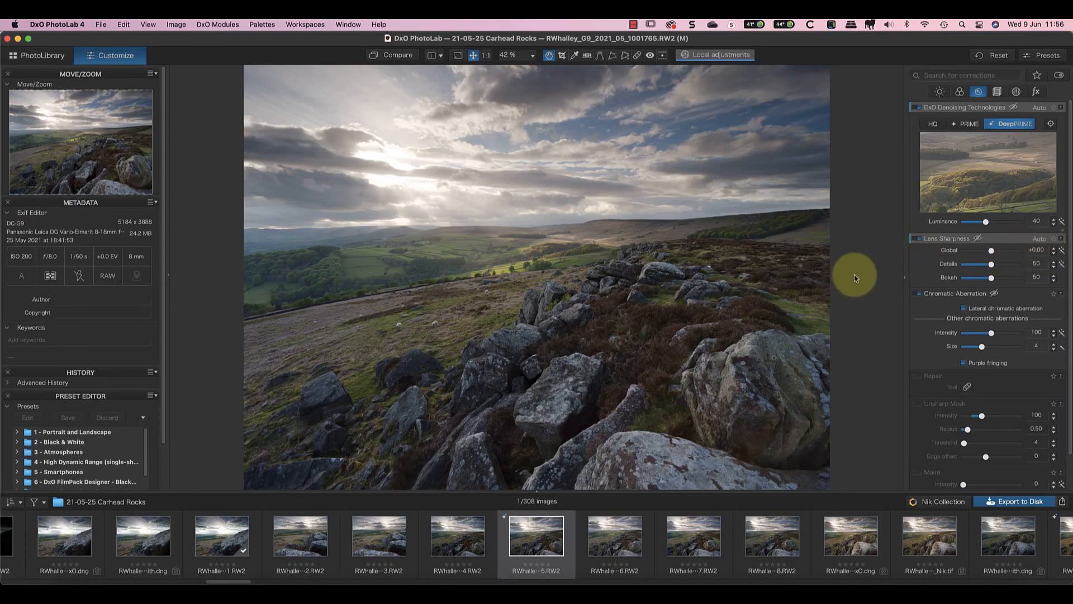
{"action": "left_click_drag", "start_coordinate": [380, 309], "coordinate": [491, 248]}
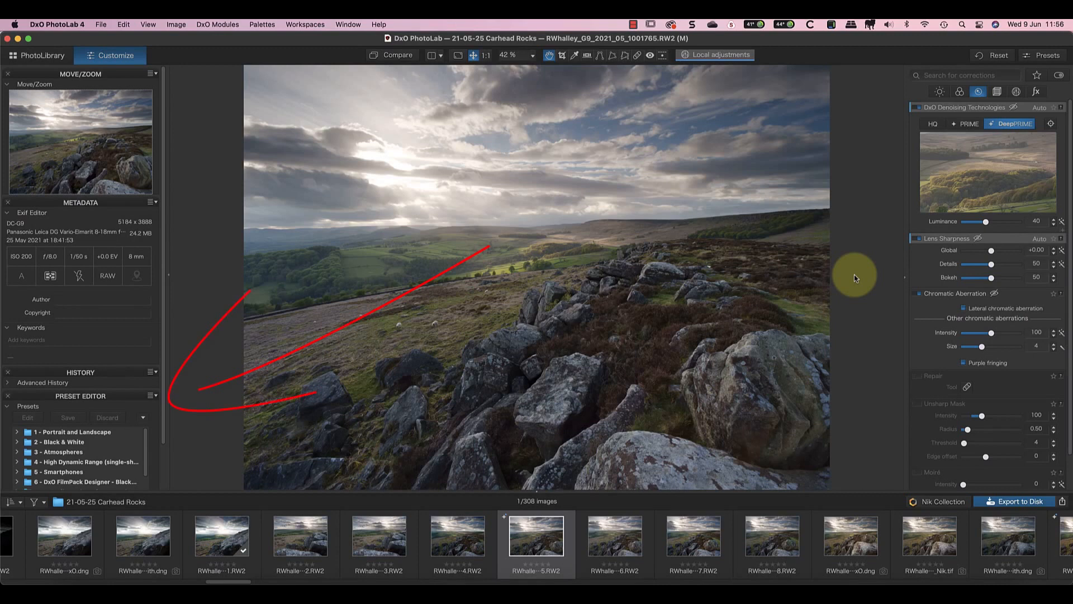
{"action": "mouse_move", "coordinate": [239, 302]}
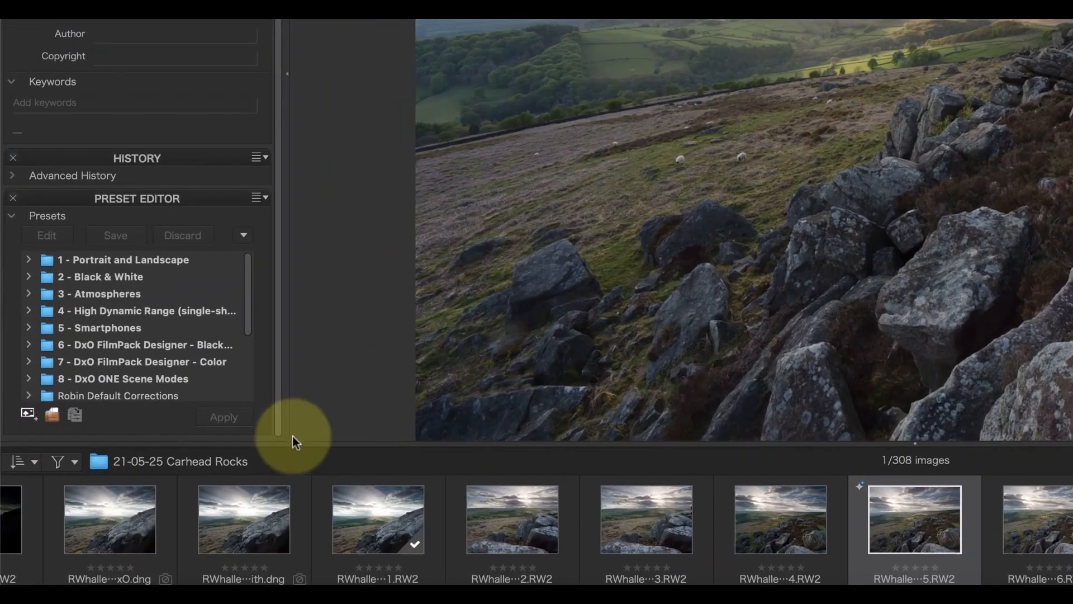
Create a preset from current settings and select G9 Lens Corrections + DeepPRIME in the defaults folder
{"action": "left_click", "coordinate": [243, 235]}
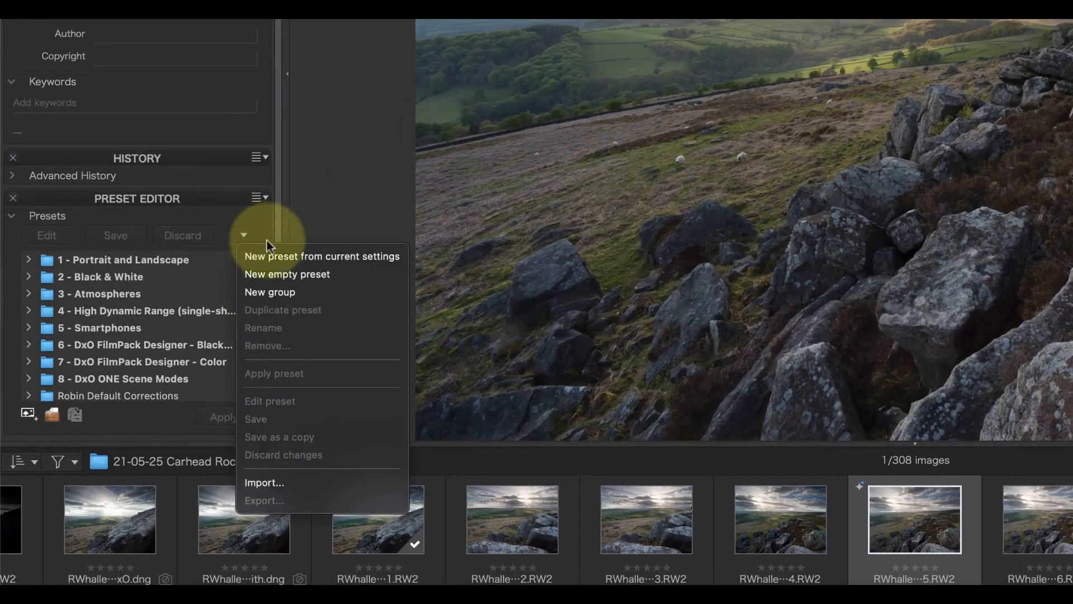
{"action": "left_click", "coordinate": [322, 256]}
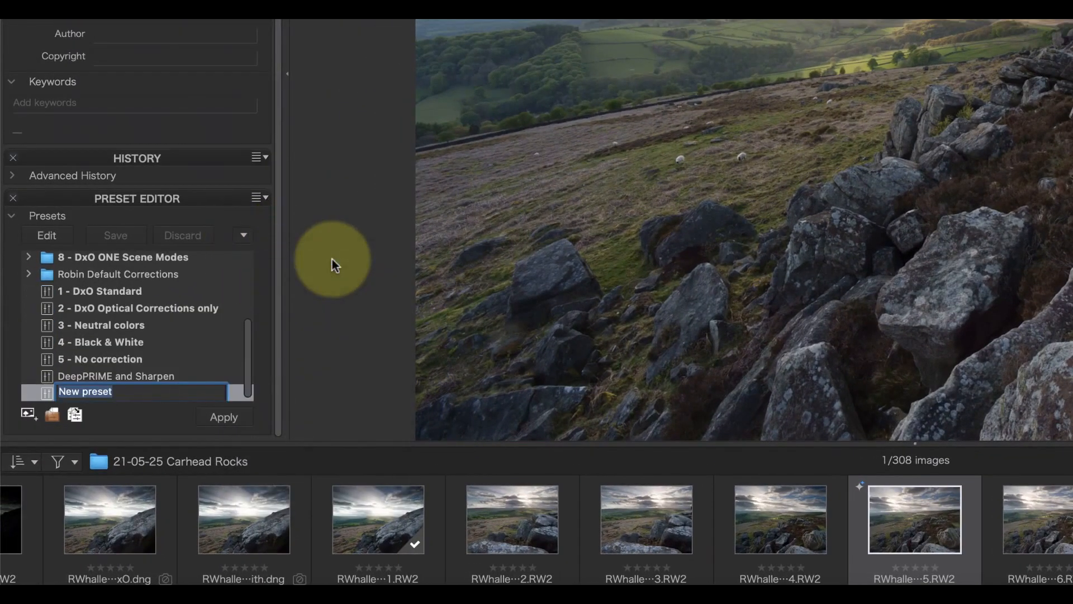
{"action": "type", "text": "Default"}
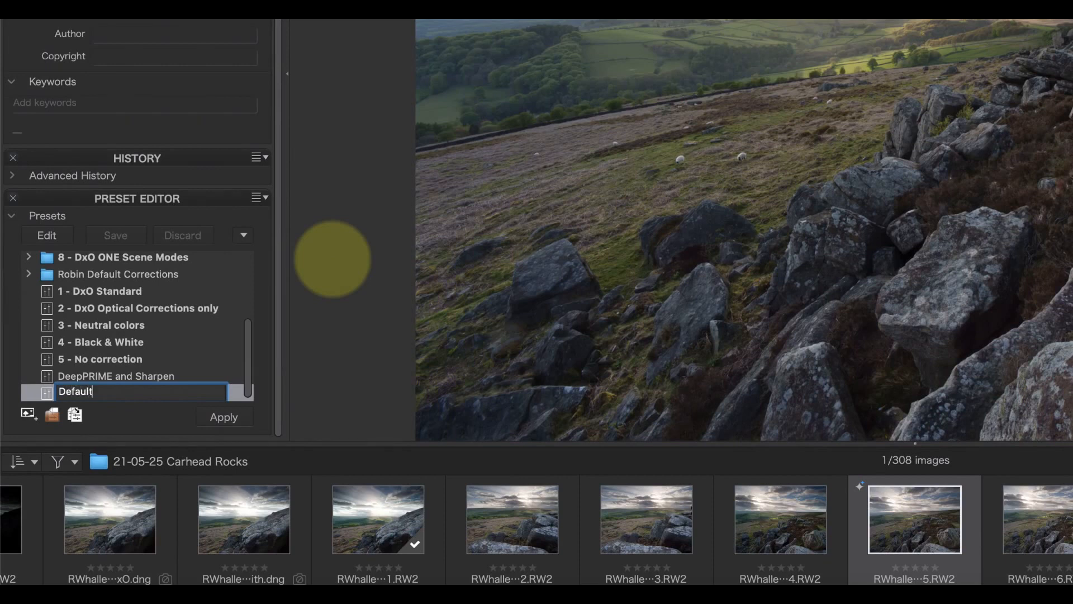
{"action": "type", "text": "DNG Corrections"}
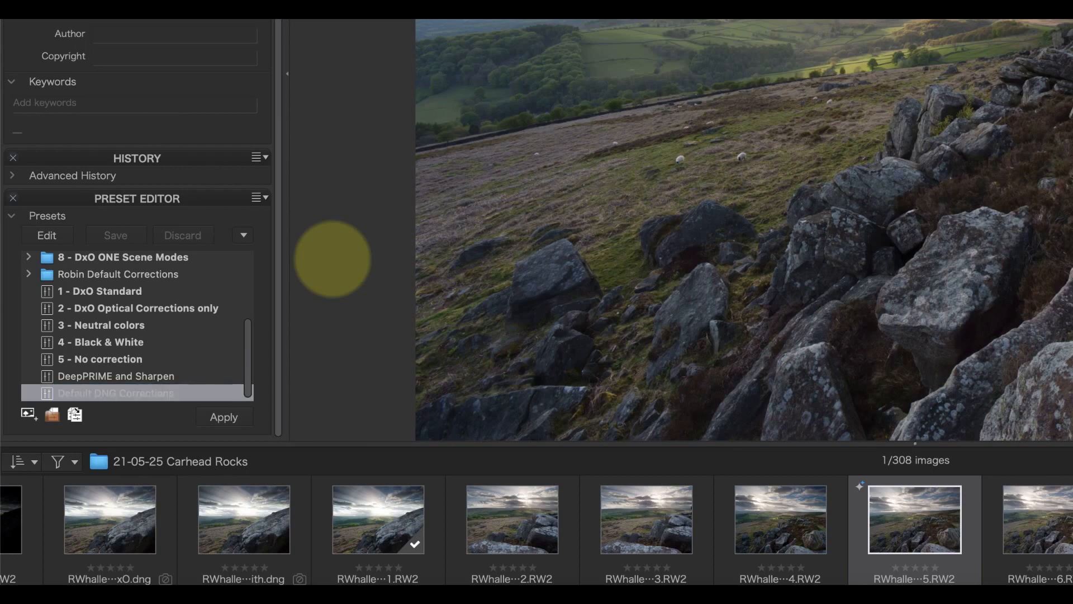
{"action": "left_click", "coordinate": [29, 274]}
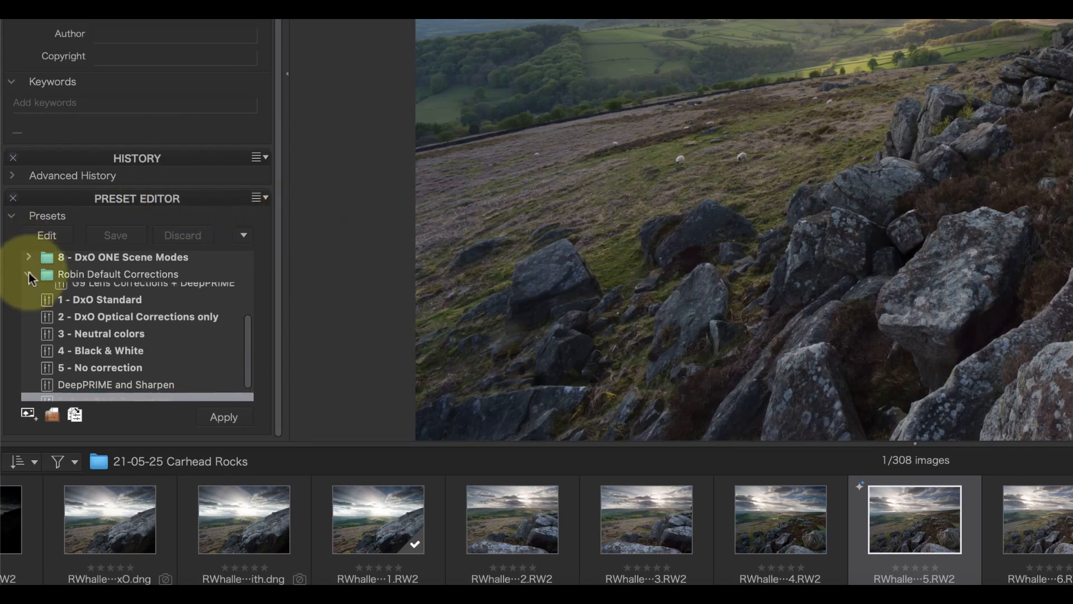
{"action": "left_click", "coordinate": [139, 290]}
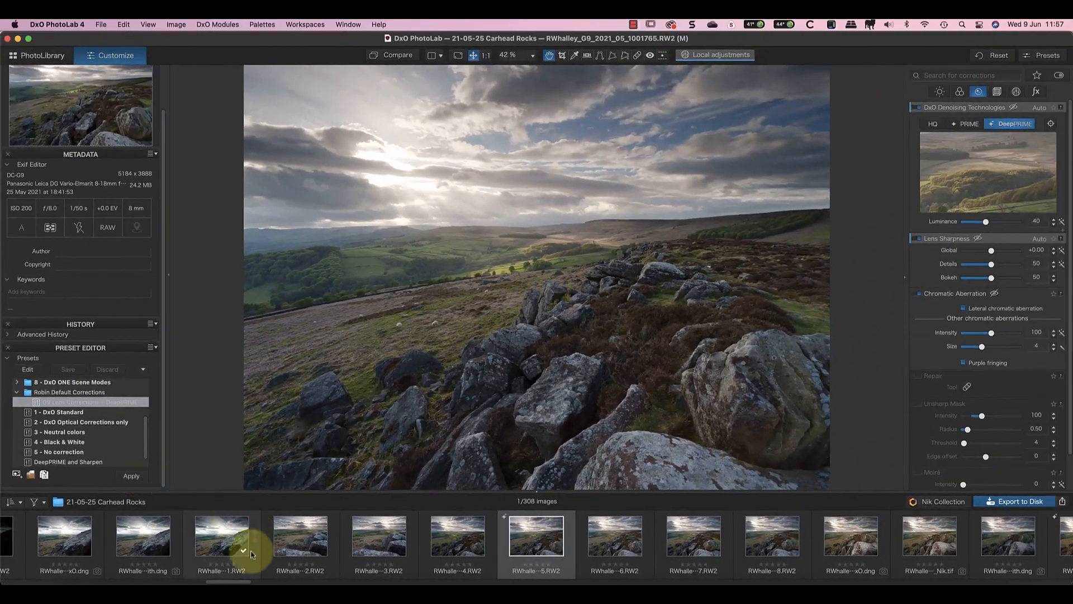
Apply the G9 Lens Corrections + DeepPRIME preset to the boulder photo, then reselect the landscape
{"action": "left_click", "coordinate": [221, 537]}
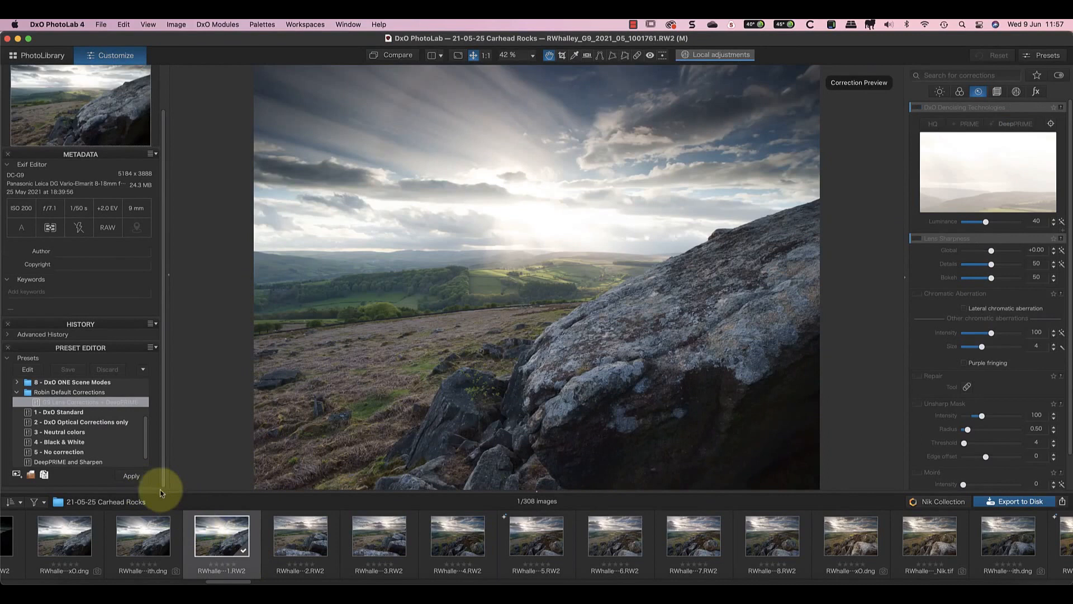
{"action": "left_click", "coordinate": [130, 476]}
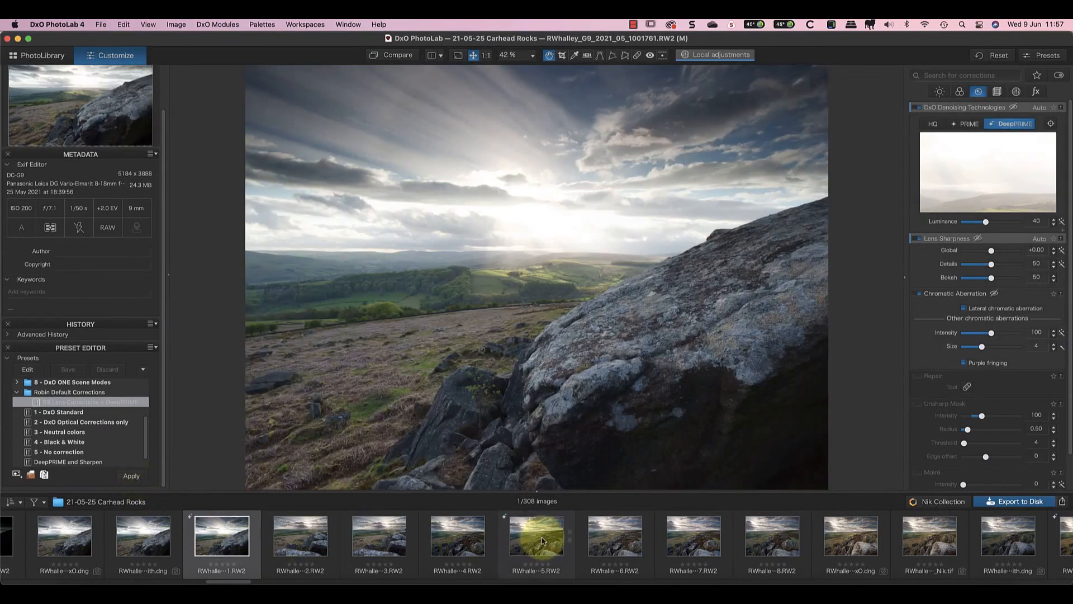
{"action": "left_click", "coordinate": [539, 544]}
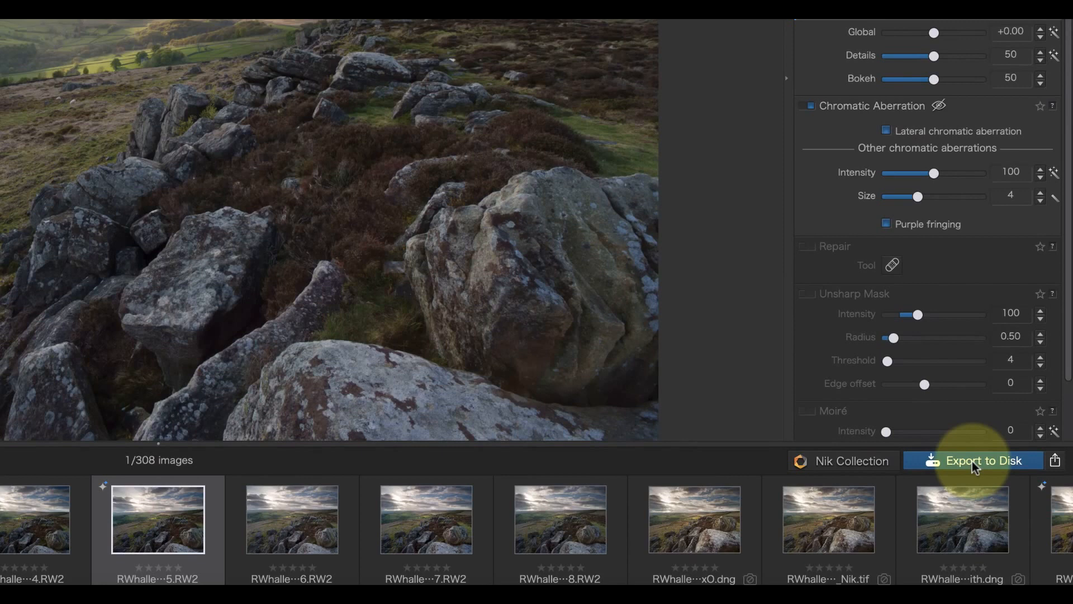
{"action": "mouse_move", "coordinate": [1064, 465]}
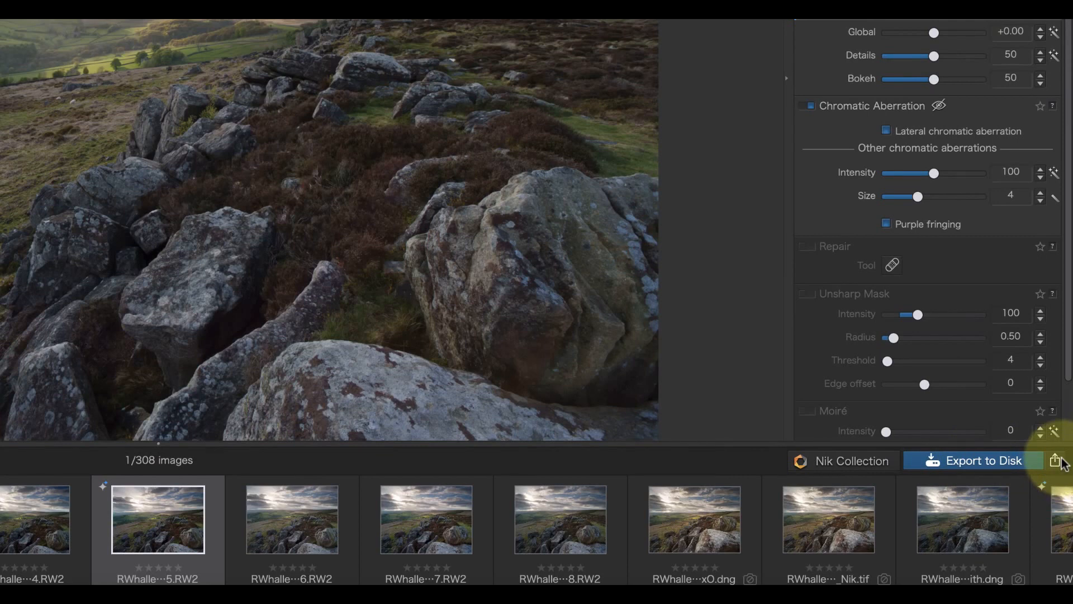
Choose Export to Disk from the export destinations list
{"action": "left_click", "coordinate": [1058, 461]}
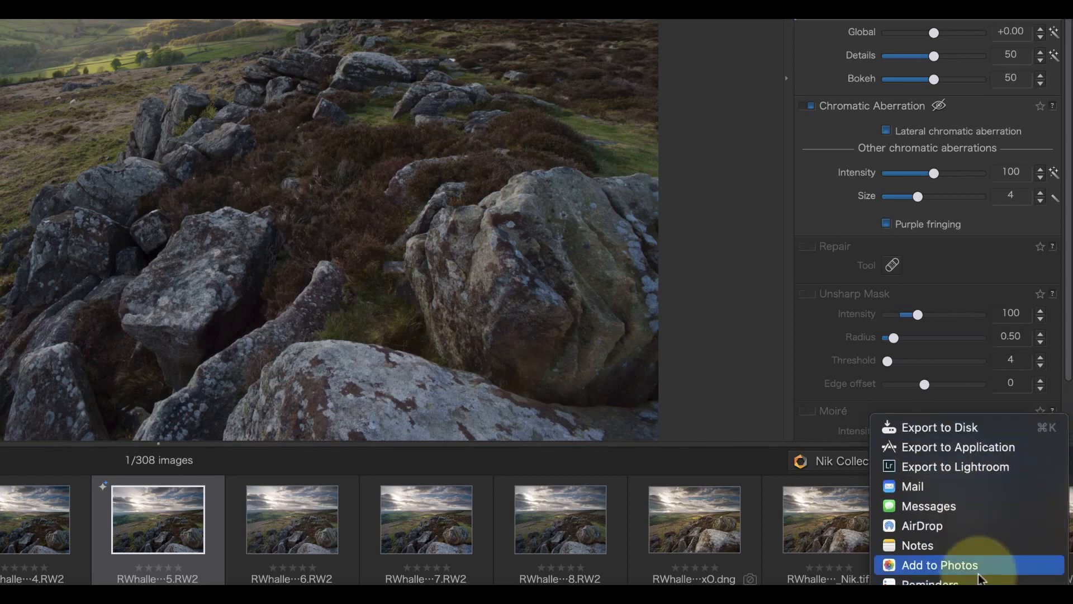
{"action": "mouse_move", "coordinate": [950, 427]}
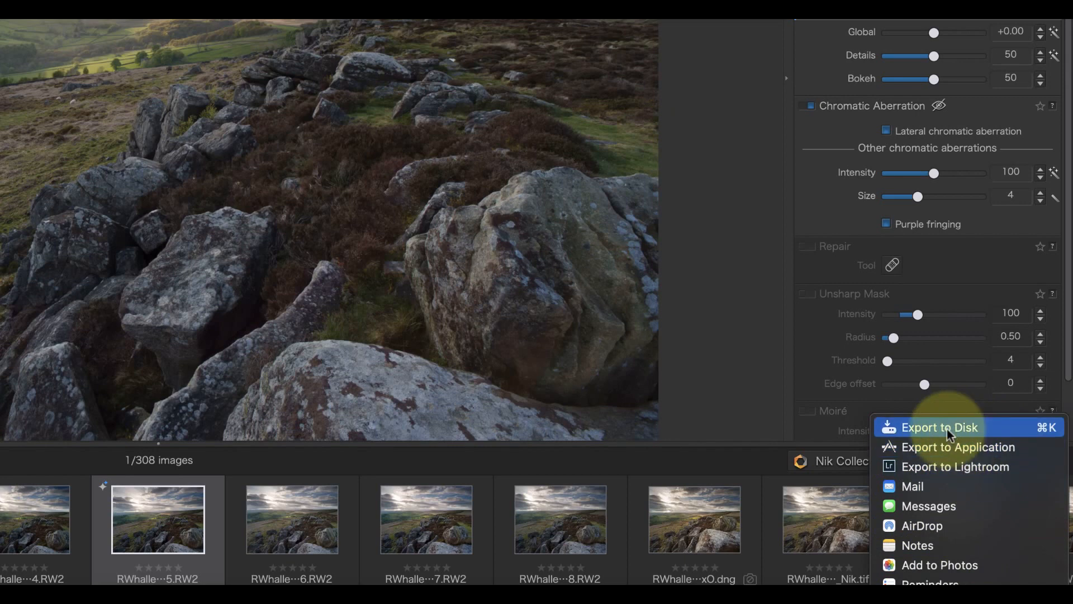
{"action": "left_click", "coordinate": [948, 427]}
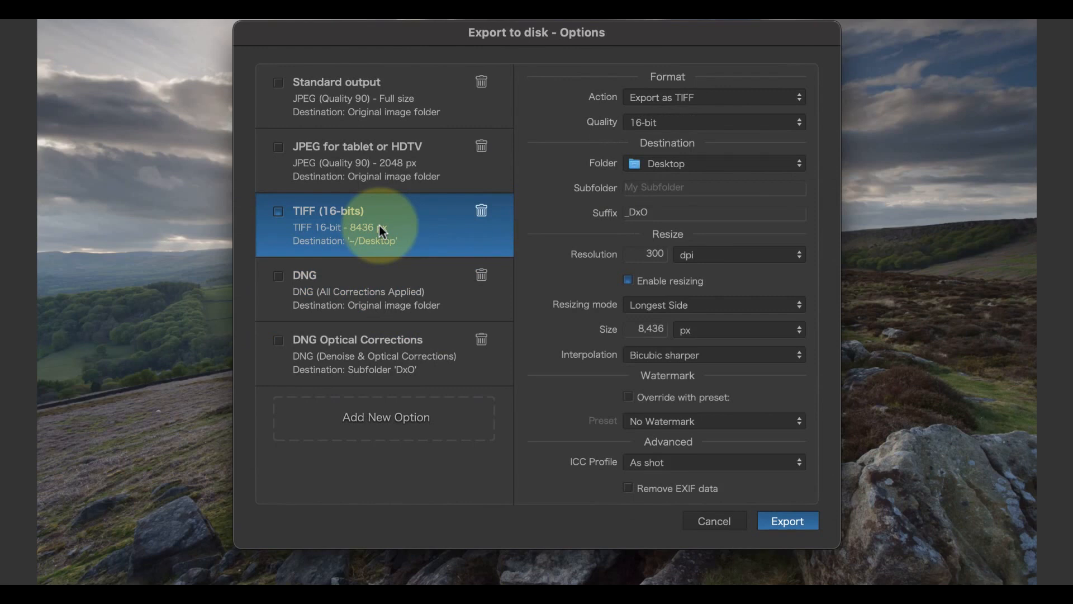
Add a new export option and name it DNG Optical
{"action": "left_click", "coordinate": [358, 95]}
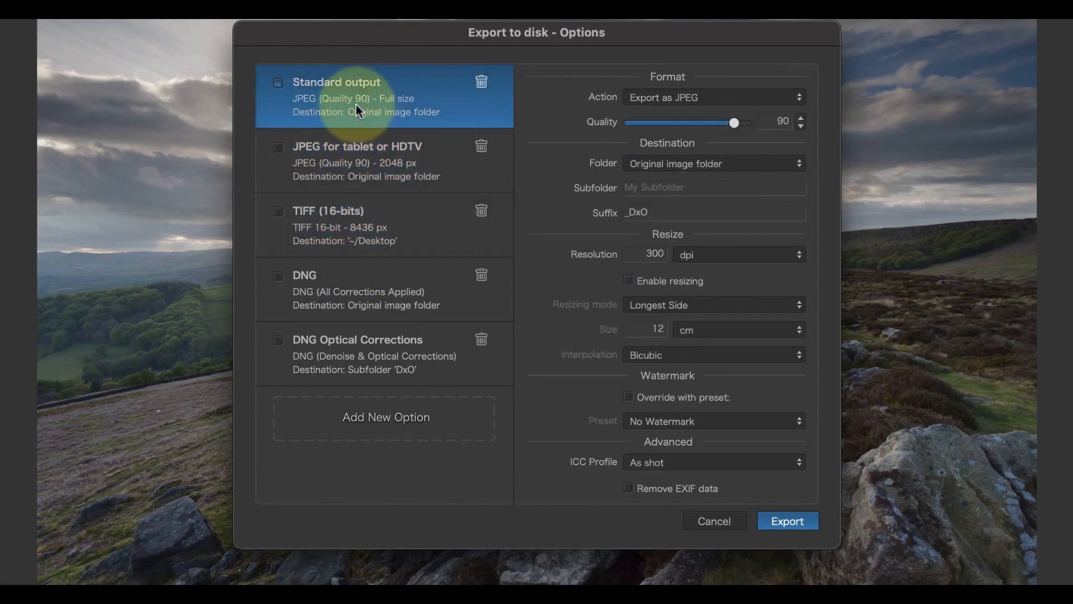
{"action": "mouse_move", "coordinate": [372, 498]}
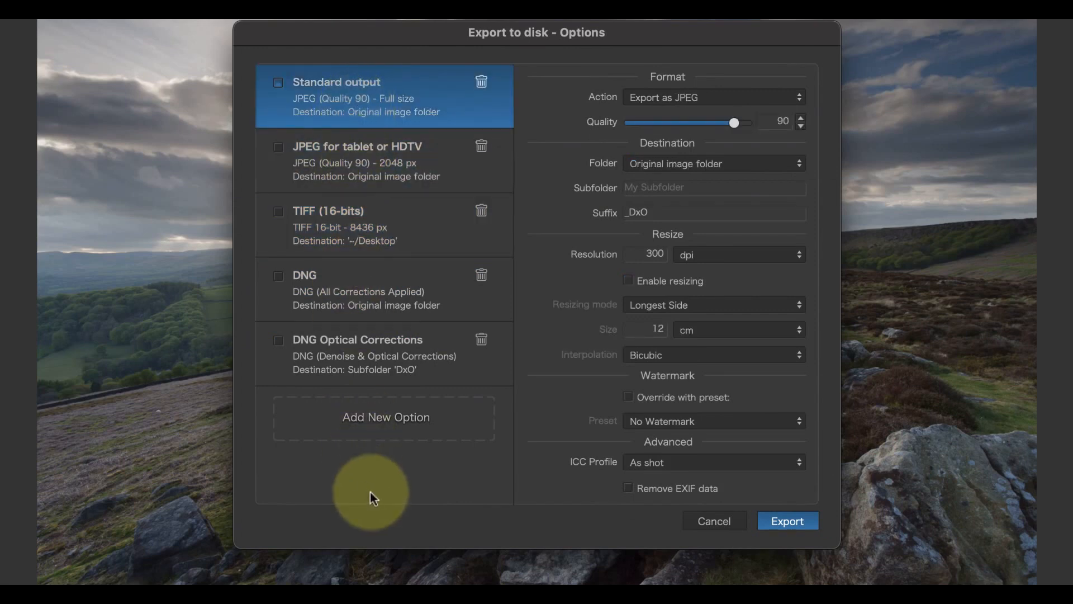
{"action": "left_click", "coordinate": [386, 417]}
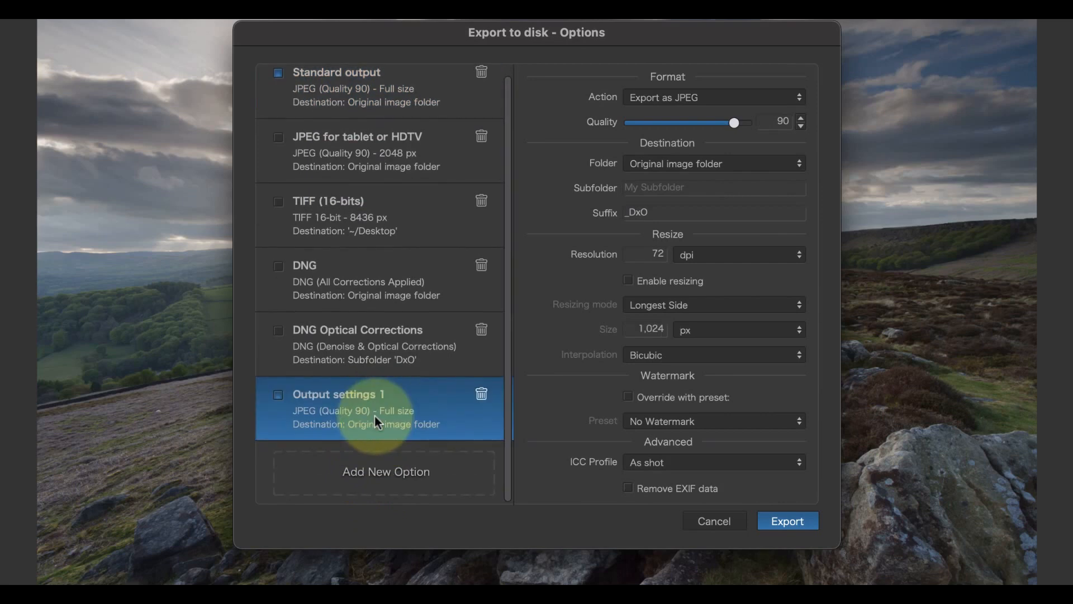
{"action": "double_click", "coordinate": [338, 394]}
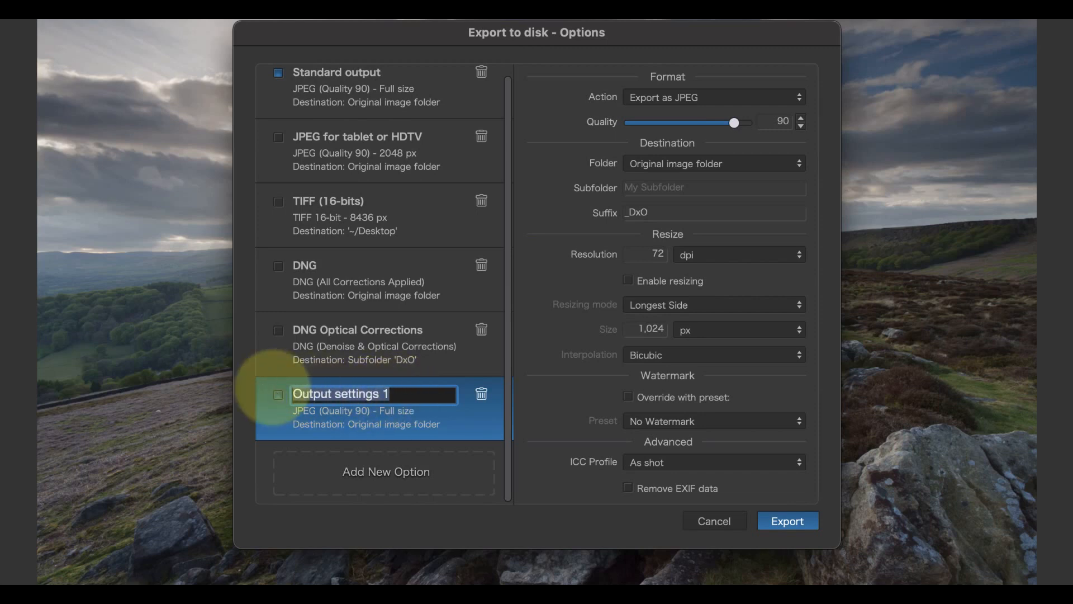
{"action": "type", "text": "DNG Optical"}
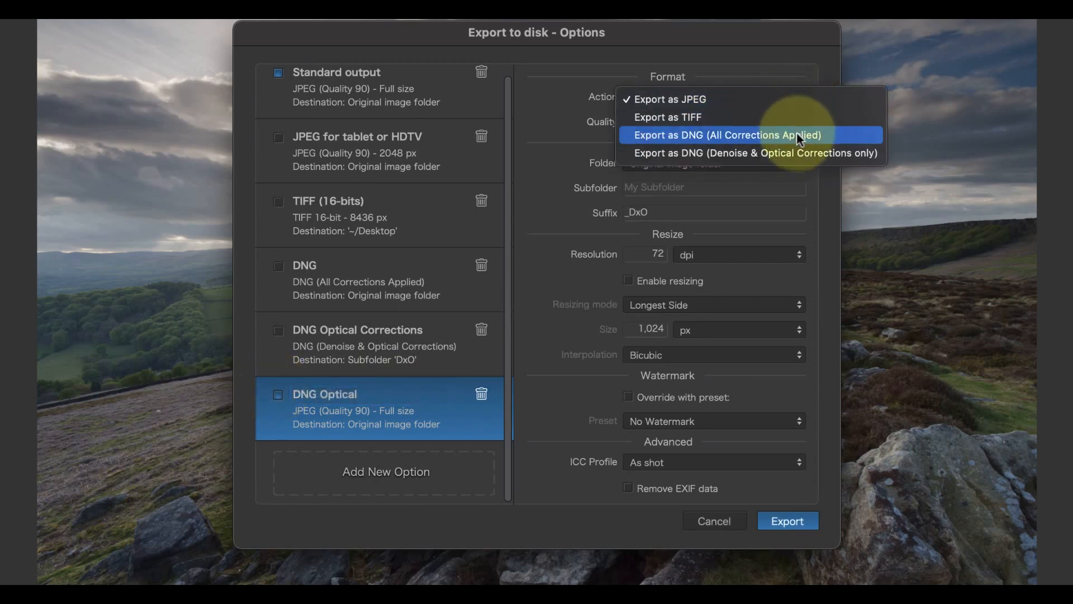
Set the option to export DNG with all corrections applied into a DxO subfolder
{"action": "left_click", "coordinate": [727, 135]}
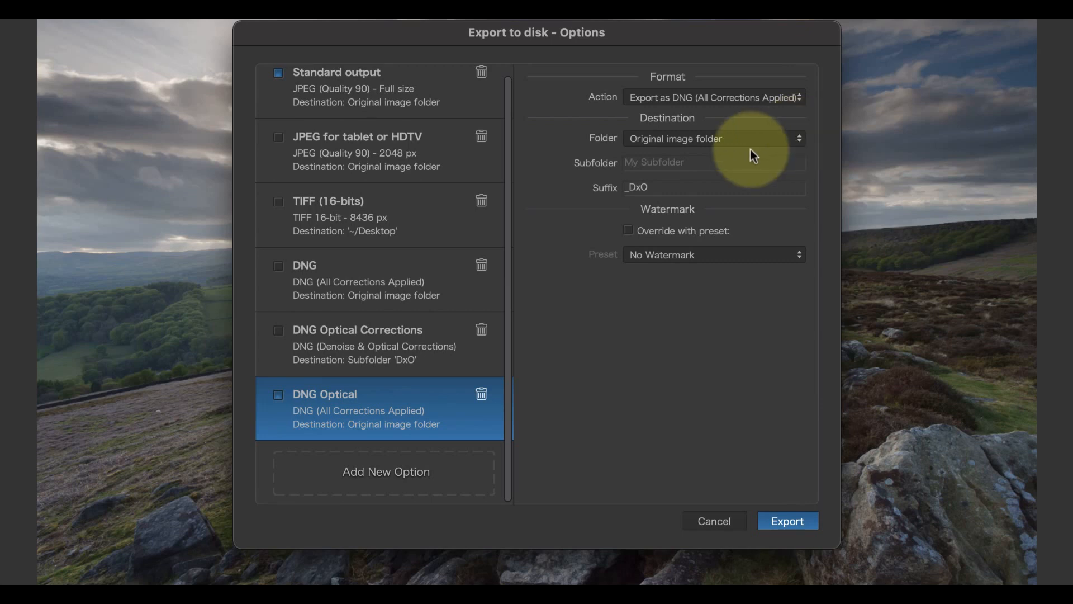
{"action": "left_click", "coordinate": [684, 163]}
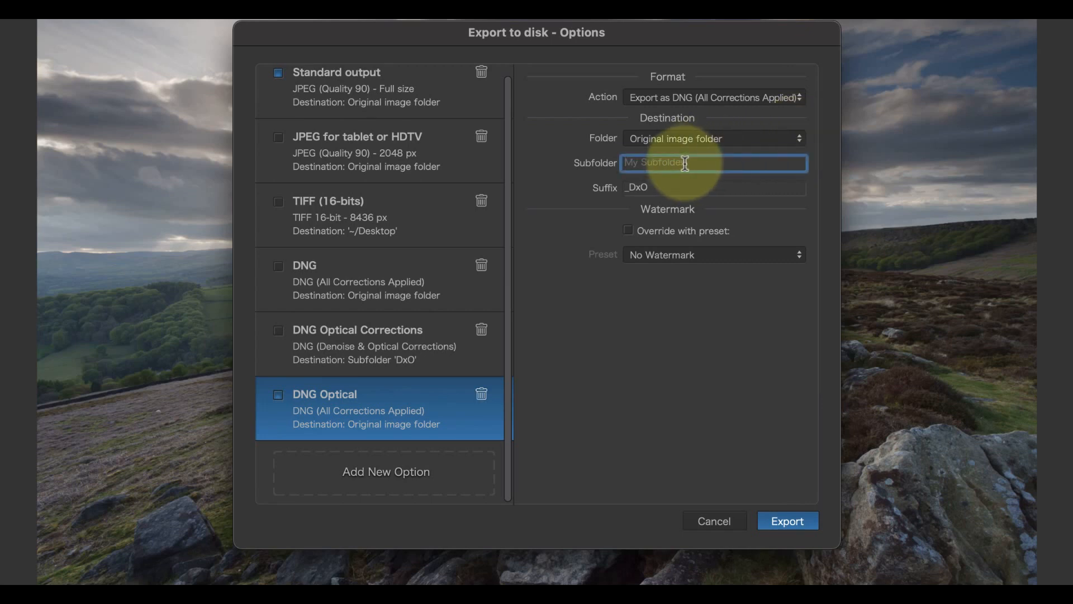
{"action": "type", "text": "DxO"}
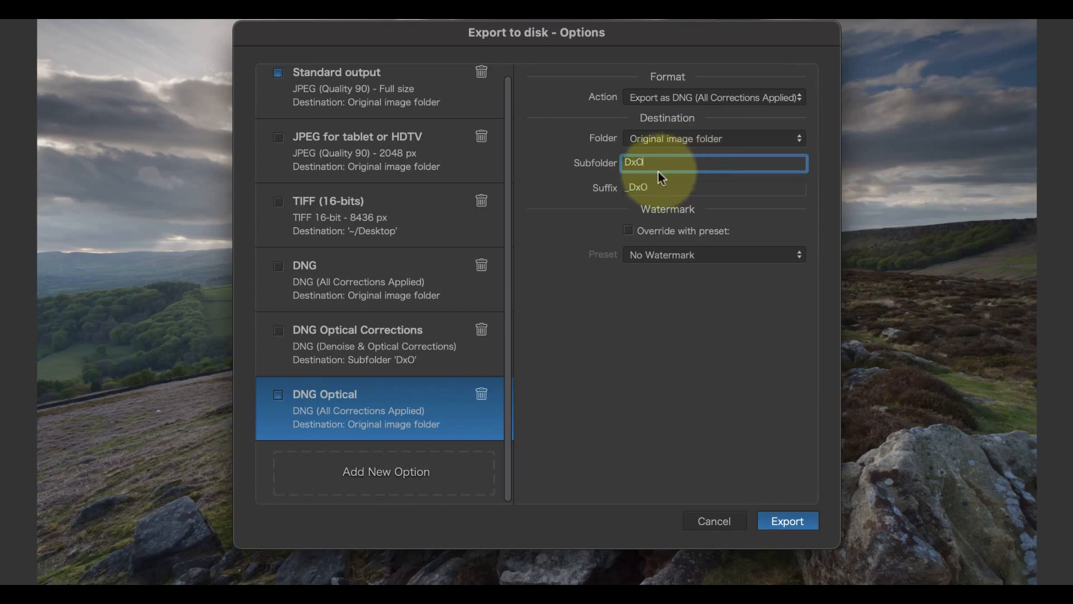
{"action": "left_click", "coordinate": [712, 187]}
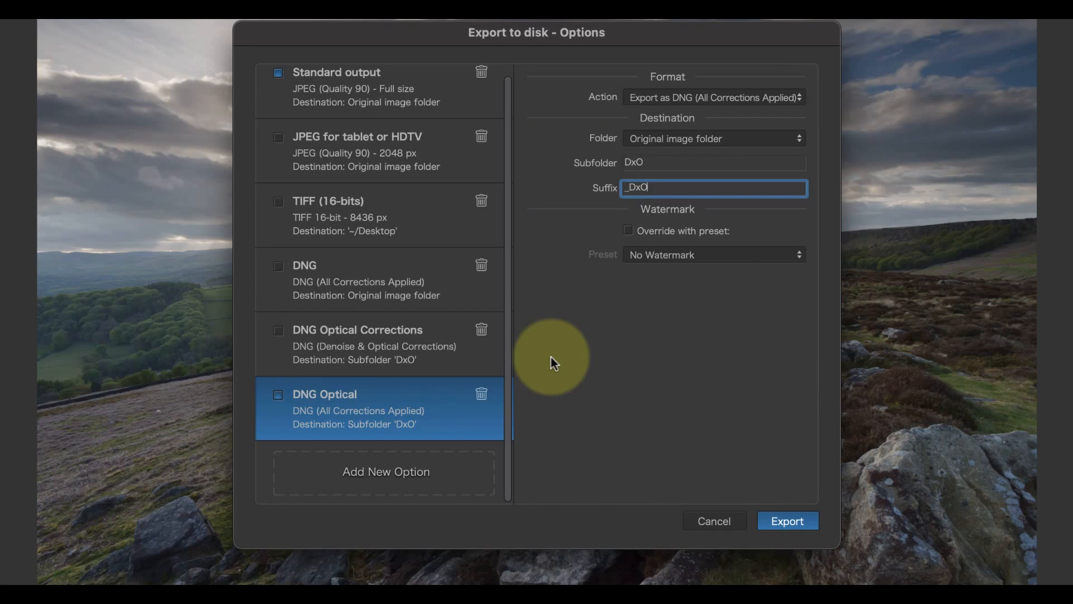
{"action": "mouse_move", "coordinate": [559, 364]}
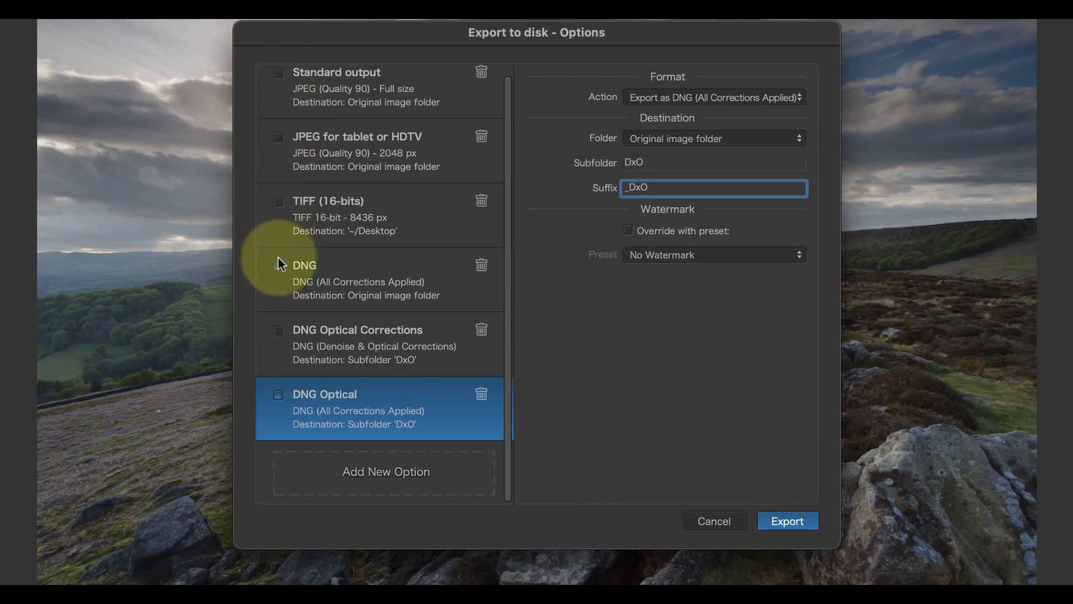
{"action": "mouse_move", "coordinate": [653, 403]}
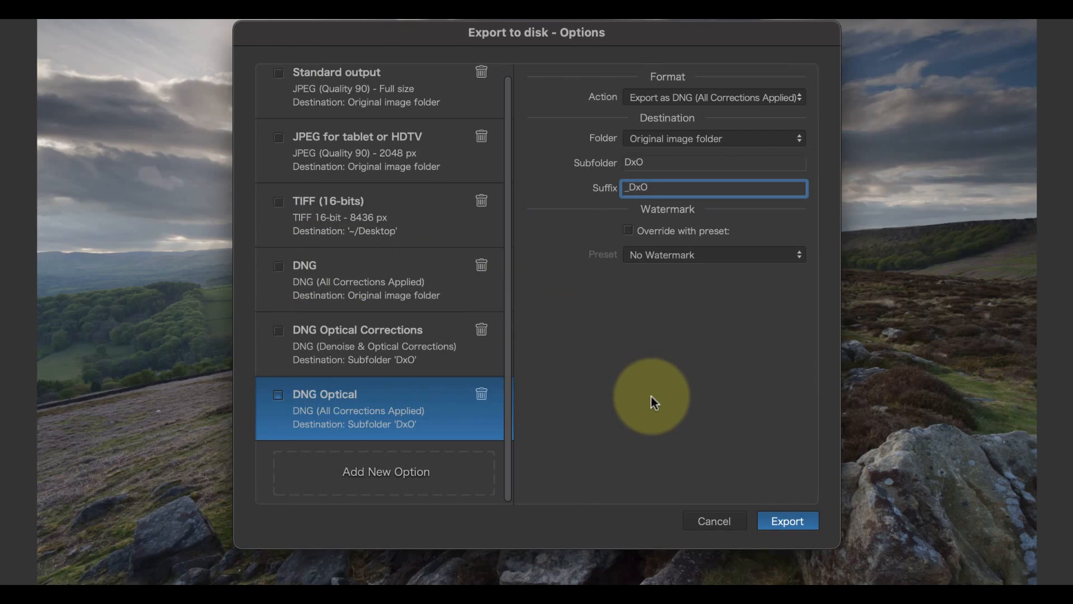
{"action": "left_click", "coordinate": [788, 520]}
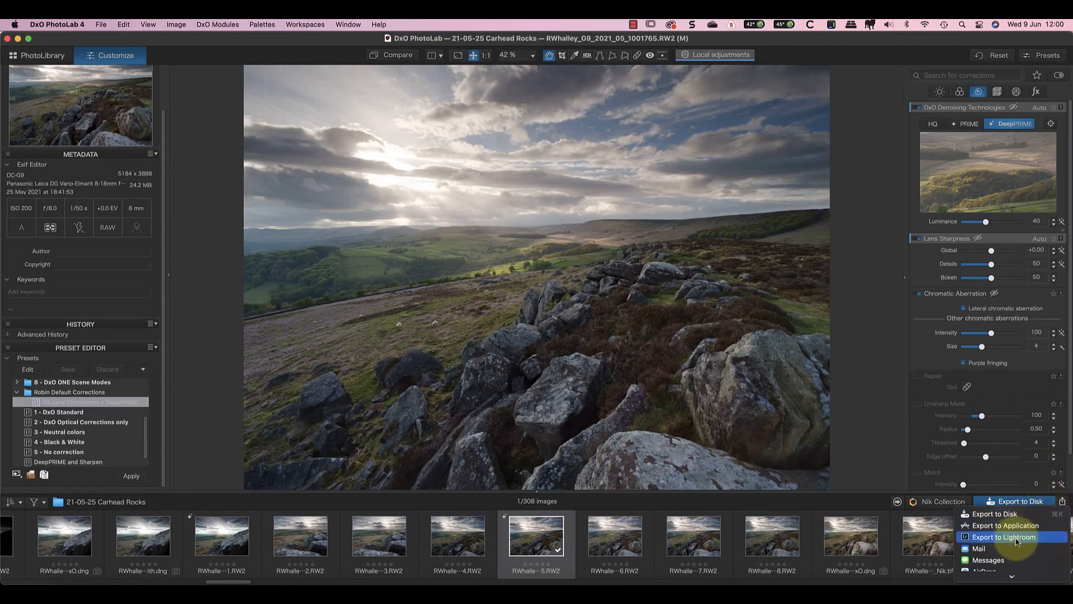
Export the landscape to Lightroom 10.2 as a DNG with all corrections applied
{"action": "left_click", "coordinate": [1015, 536]}
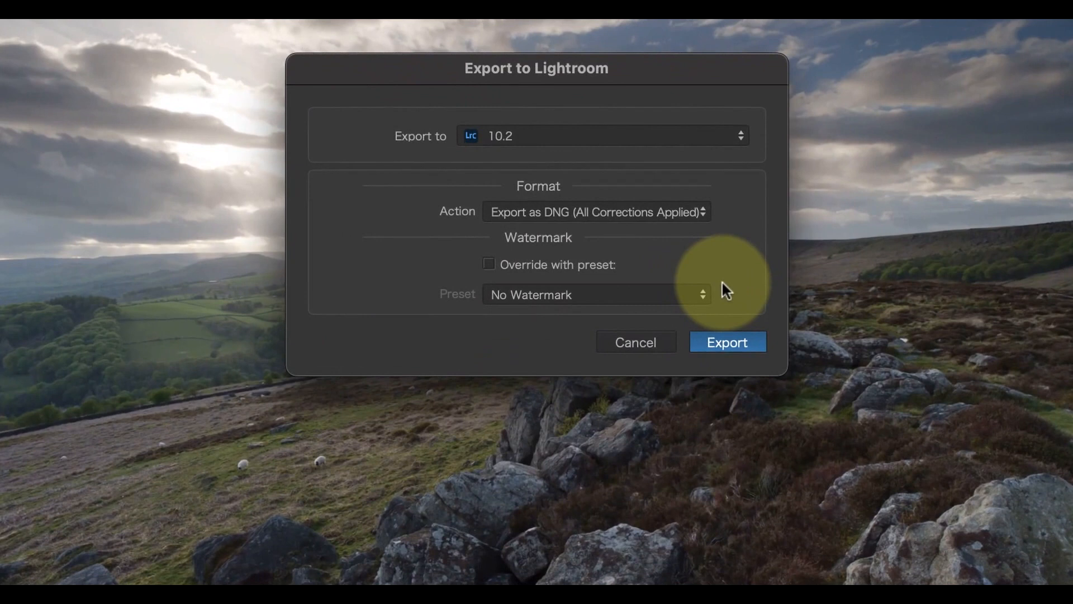
{"action": "left_click", "coordinate": [740, 136]}
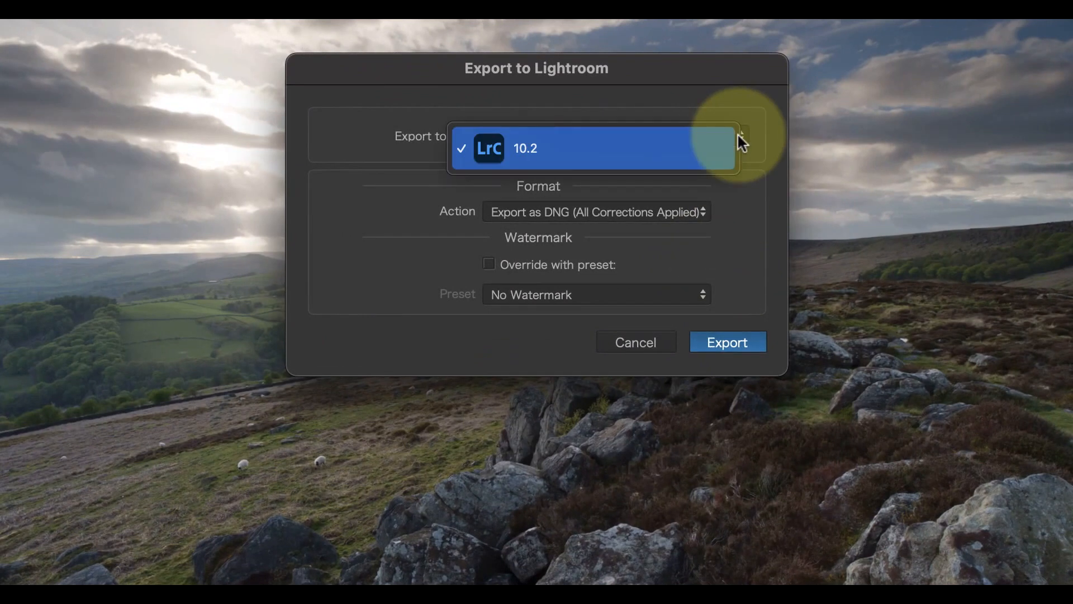
{"action": "left_click", "coordinate": [595, 149]}
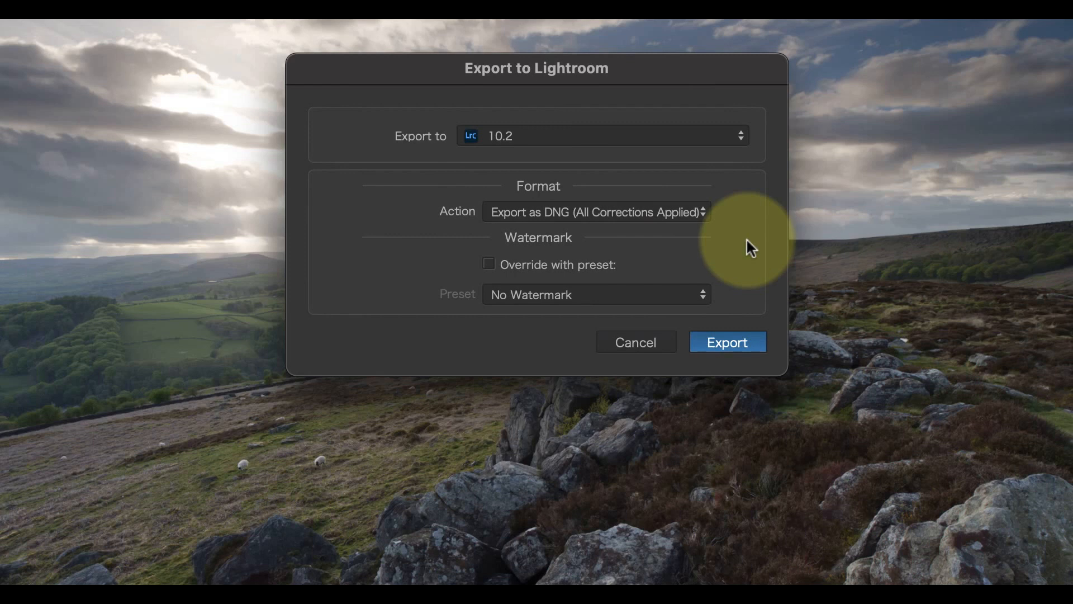
{"action": "left_click", "coordinate": [596, 212]}
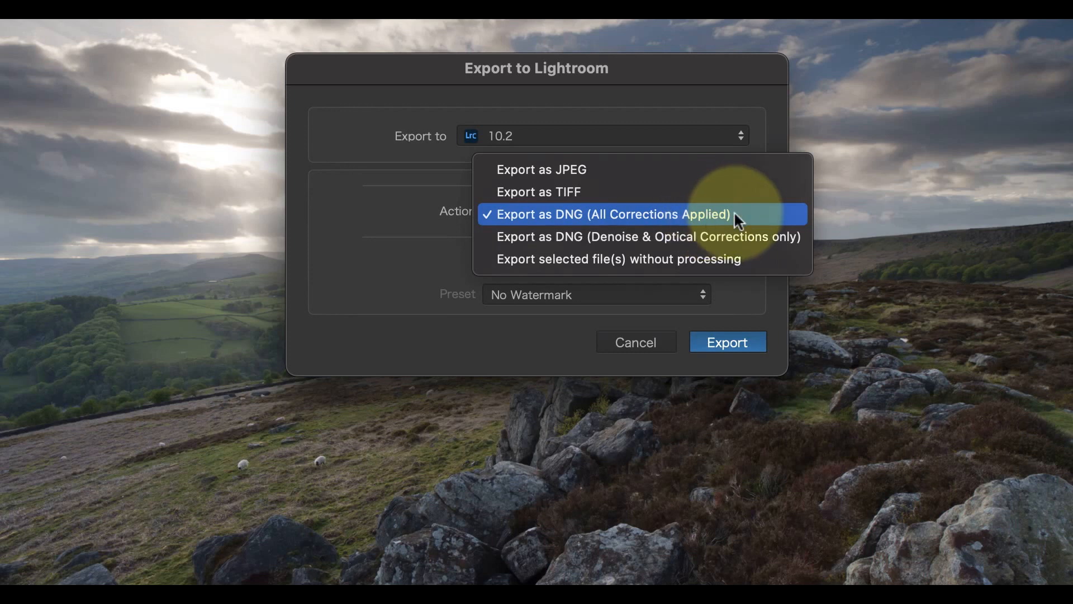
{"action": "left_click", "coordinate": [614, 214]}
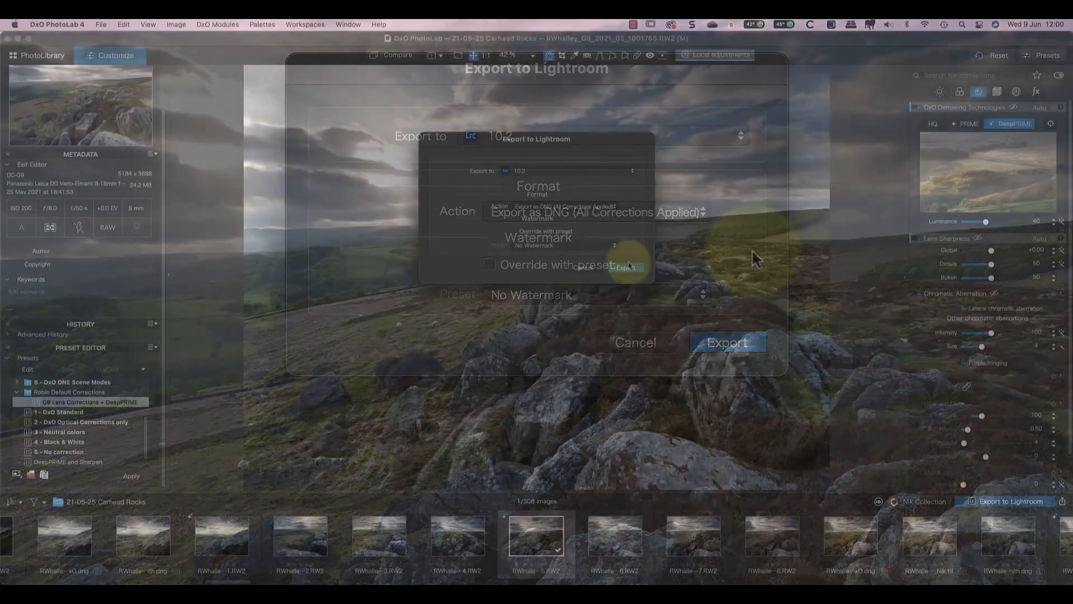
{"action": "left_click", "coordinate": [728, 342]}
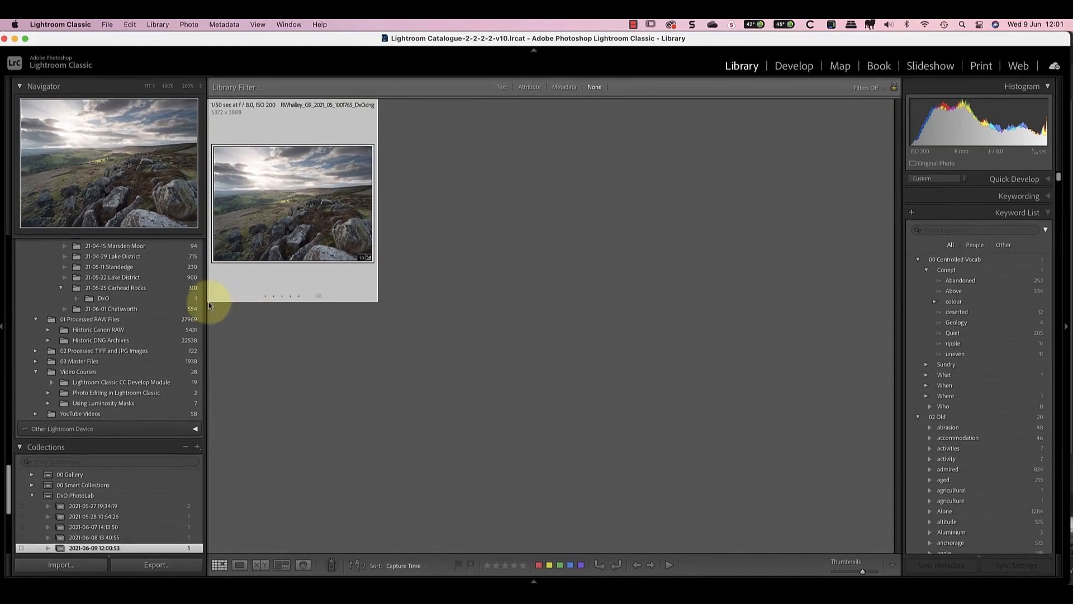
Open the 21-05-25 Carhead Rocks folder in Lightroom's Folders panel
{"action": "left_click", "coordinate": [116, 288]}
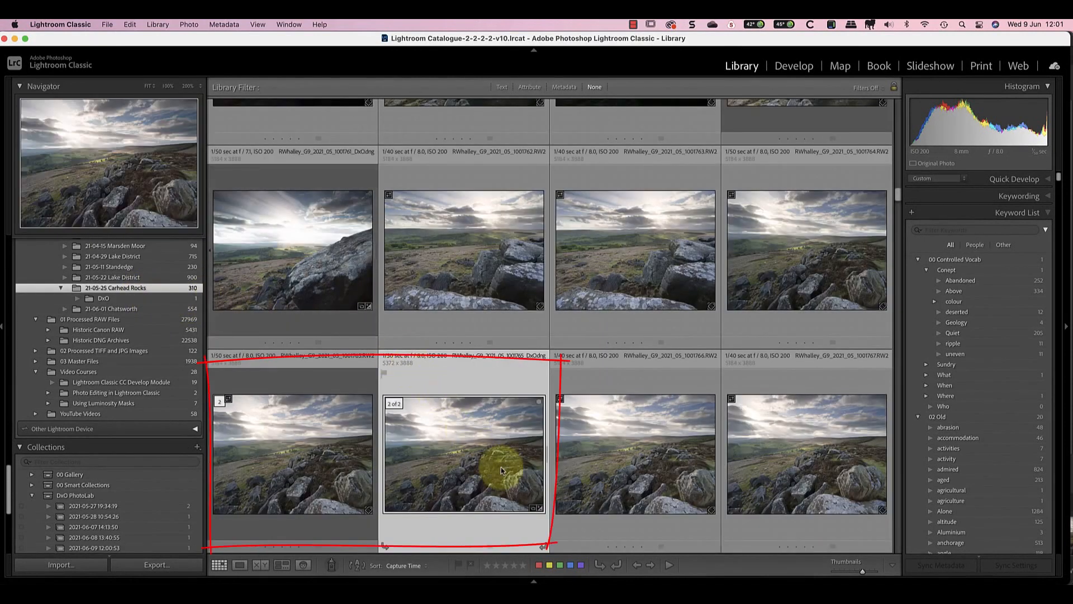
{"action": "mouse_move", "coordinate": [423, 462]}
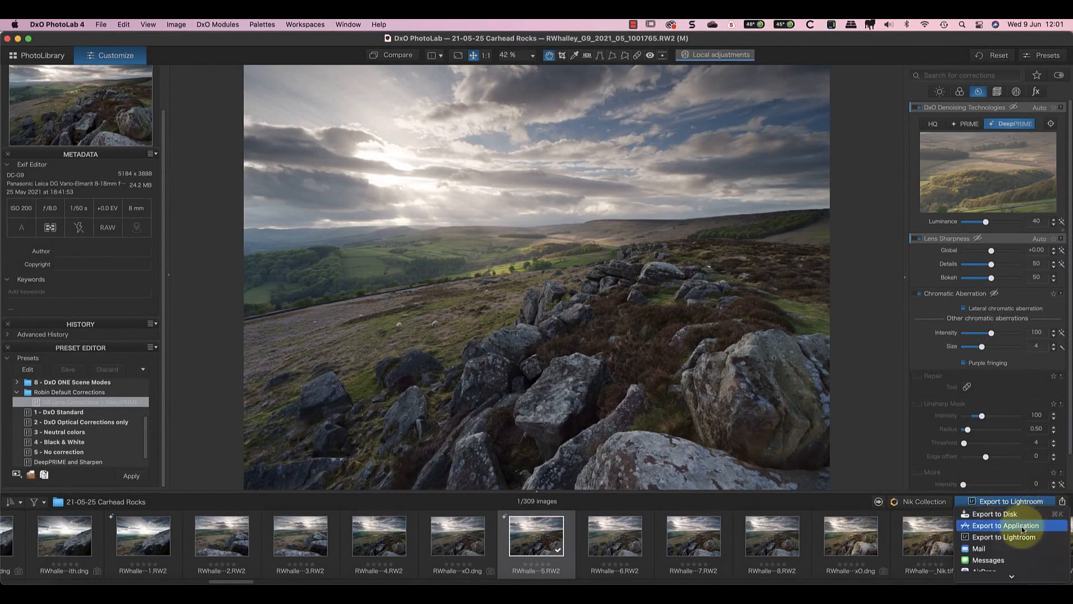
Send the landscape through Export to Application with Adobe Lightroom Classic as the target
{"action": "left_click", "coordinate": [1004, 525]}
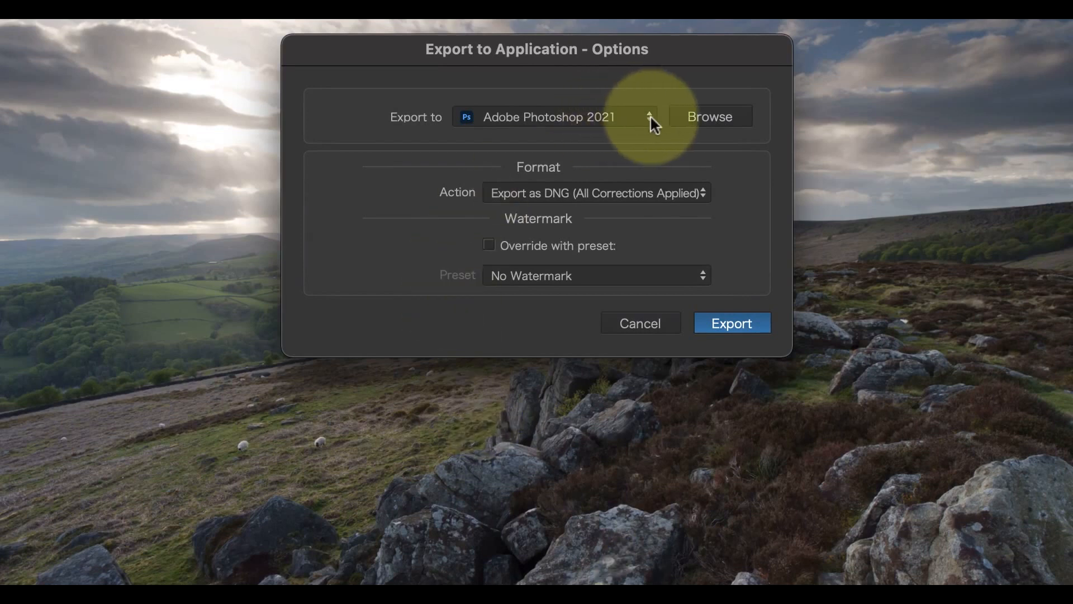
{"action": "left_click", "coordinate": [649, 116]}
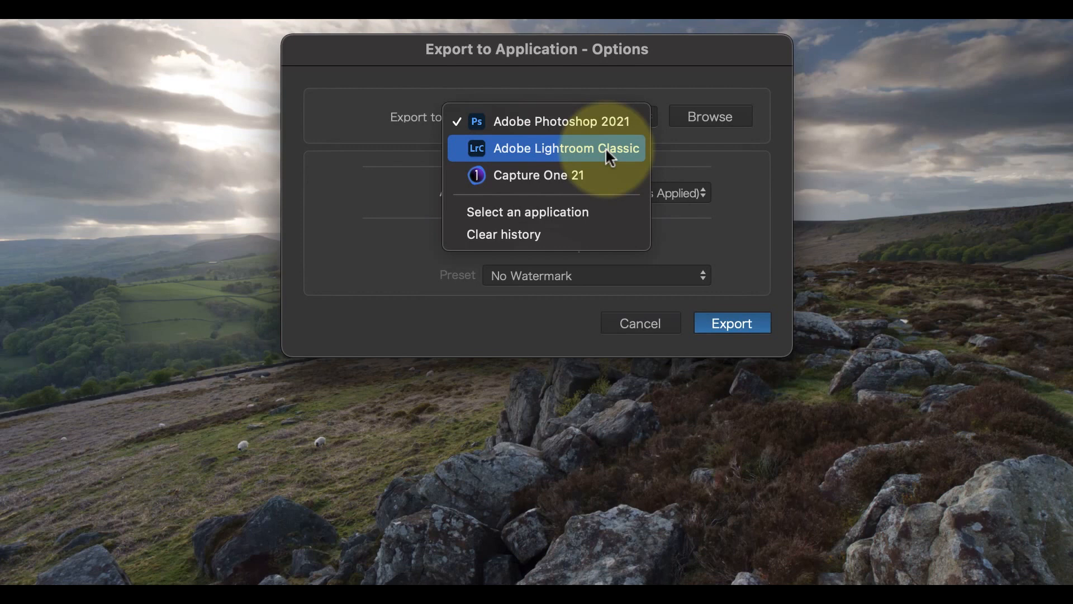
{"action": "left_click", "coordinate": [567, 148]}
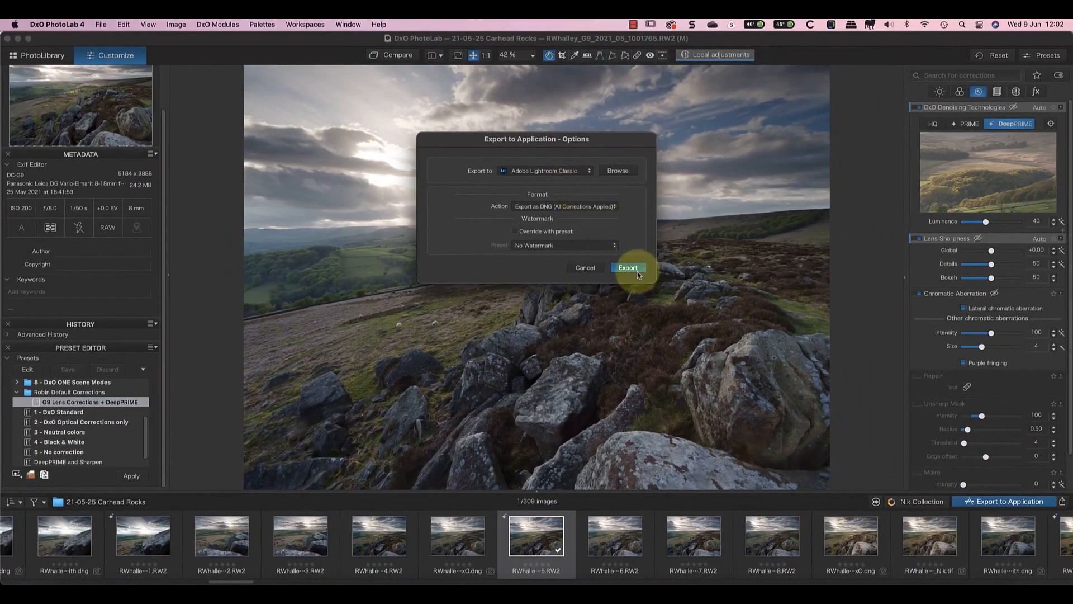
{"action": "left_click", "coordinate": [628, 268]}
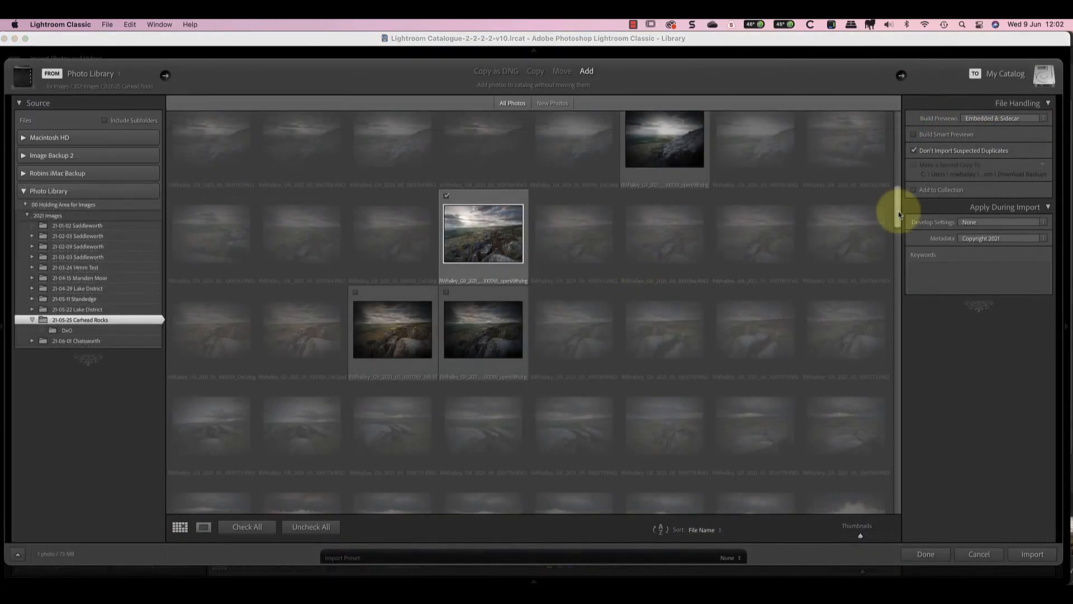
{"action": "mouse_move", "coordinate": [990, 347]}
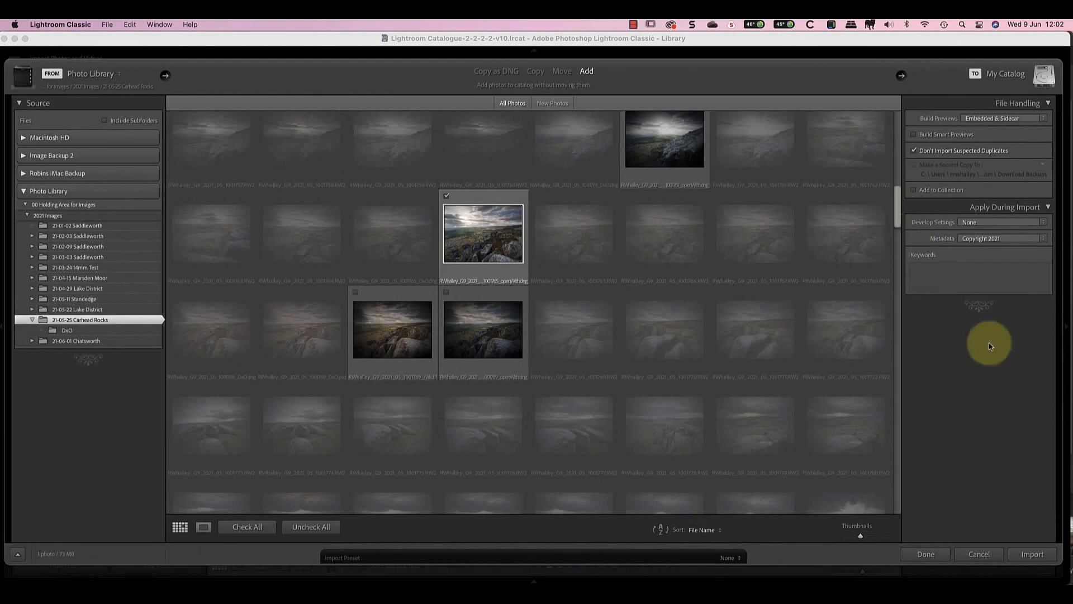
Import the checked DNG from PhotoLab into the Lightroom Classic catalog
{"action": "left_click", "coordinate": [1032, 554]}
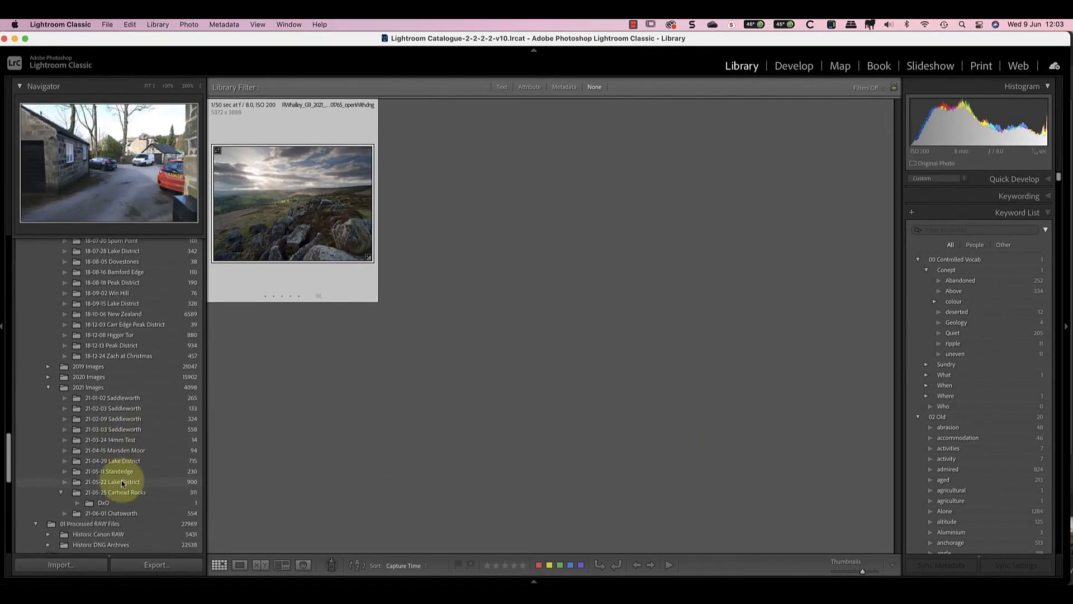
{"action": "left_click", "coordinate": [115, 492]}
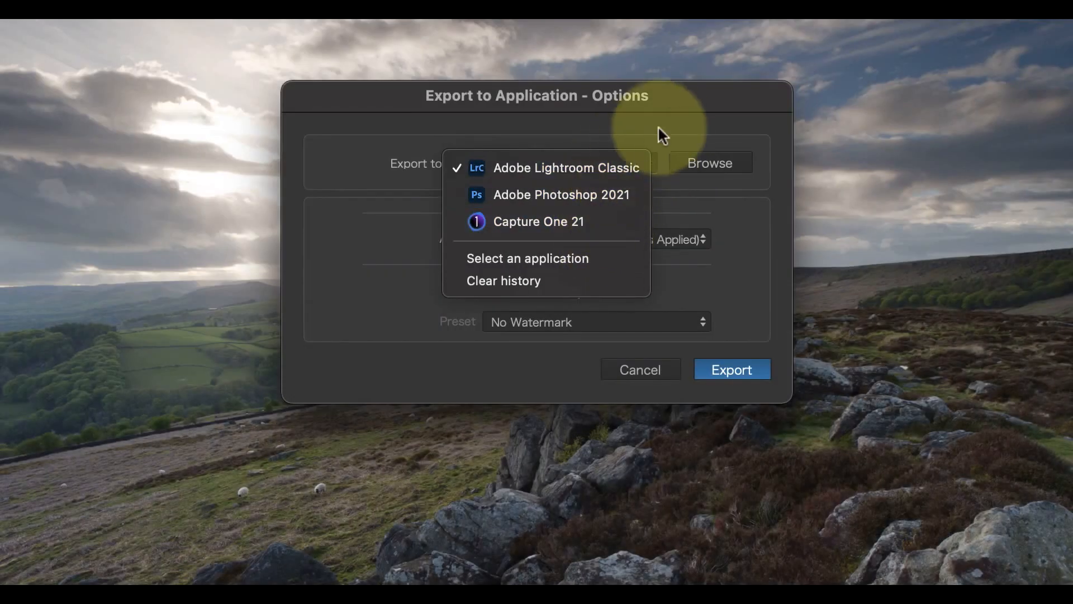
Clear the recent application history and choose Affinity Photo as the export target
{"action": "left_click", "coordinate": [565, 168]}
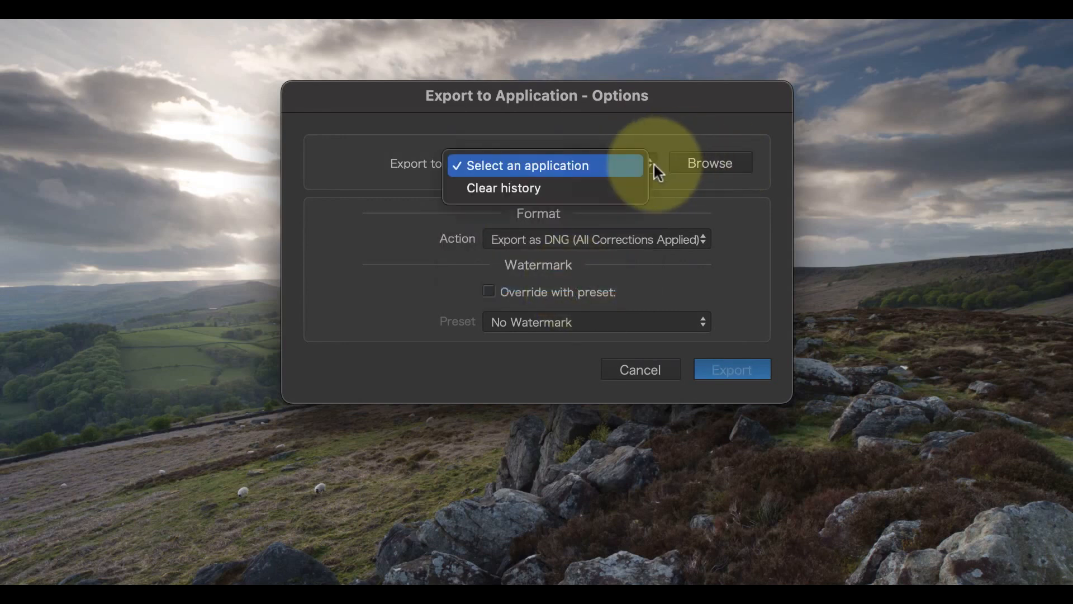
{"action": "left_click", "coordinate": [709, 163]}
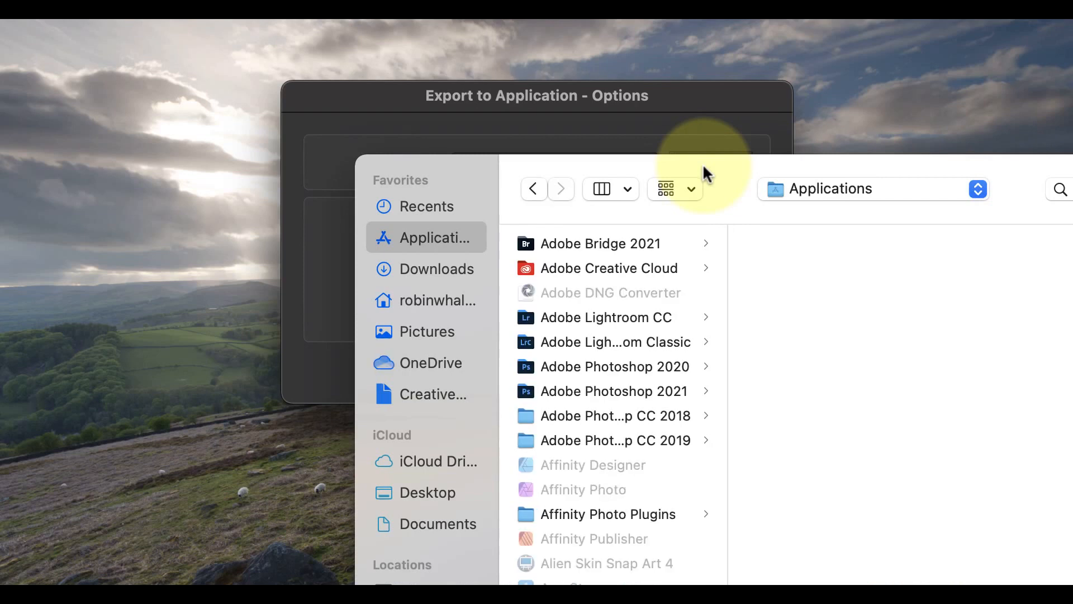
{"action": "left_click", "coordinate": [583, 490]}
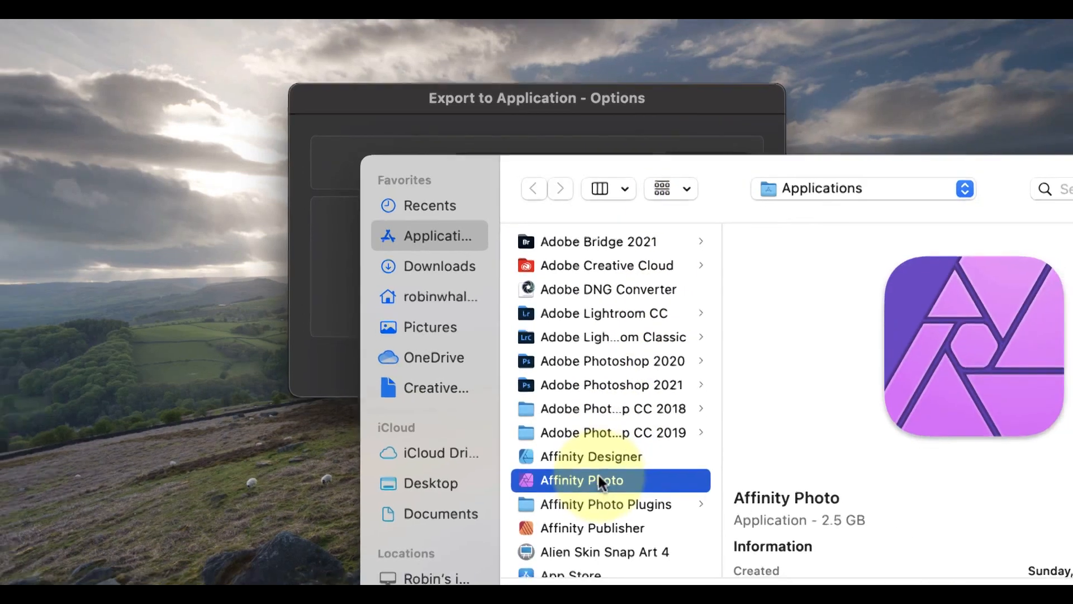
{"action": "left_click", "coordinate": [591, 481]}
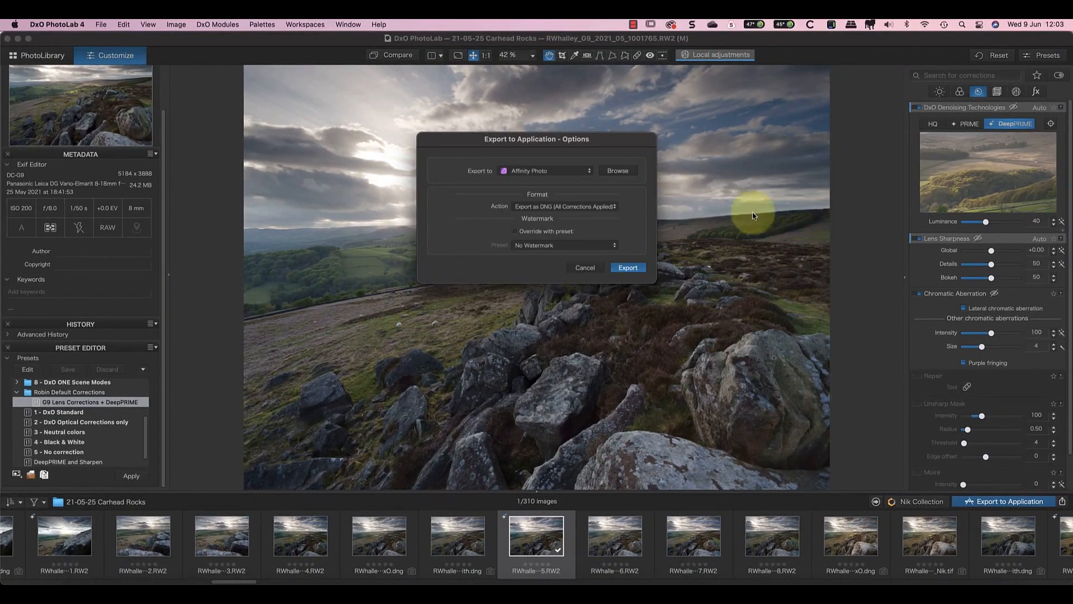
Set the action to Export as TIFF and send the landscape to Affinity Photo
{"action": "left_click", "coordinate": [564, 206]}
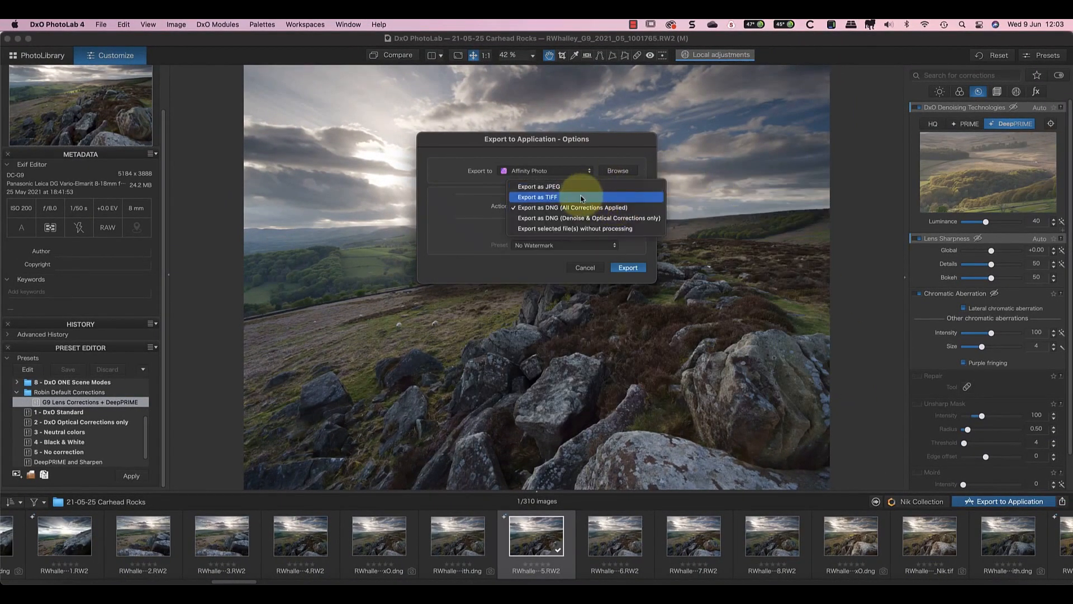
{"action": "left_click", "coordinate": [537, 197]}
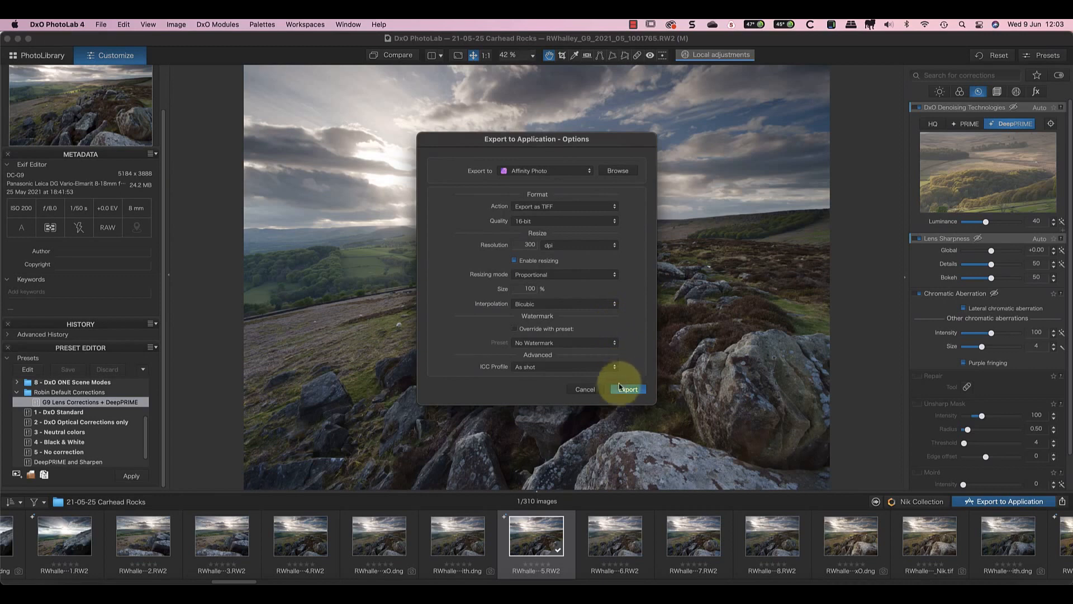
{"action": "left_click", "coordinate": [628, 389]}
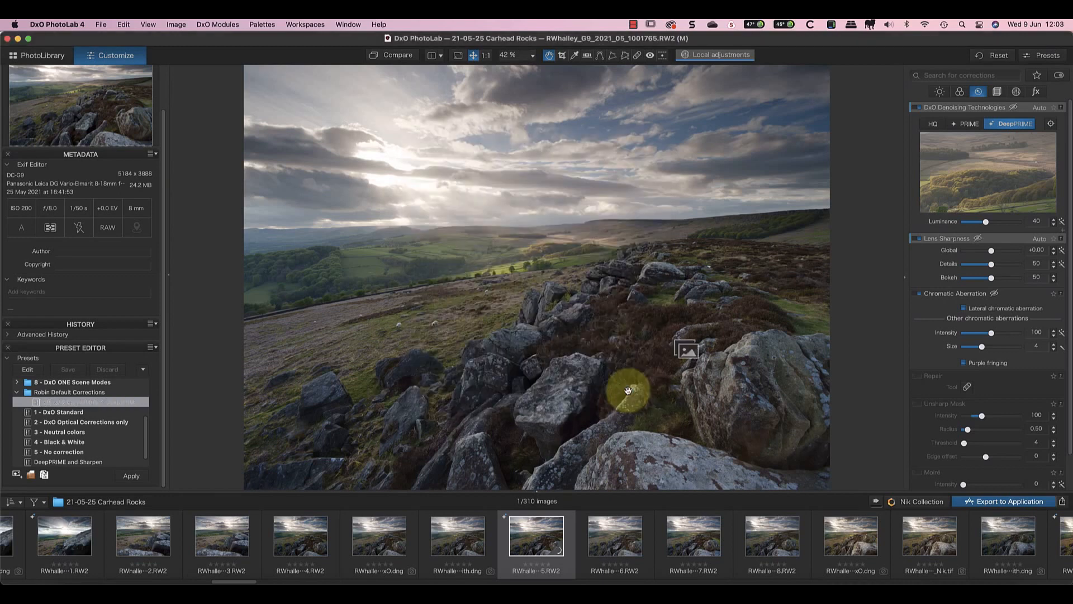
View the opened moorland TIFF at 100% using the Navigator zoom-in button
{"action": "left_click", "coordinate": [1004, 501]}
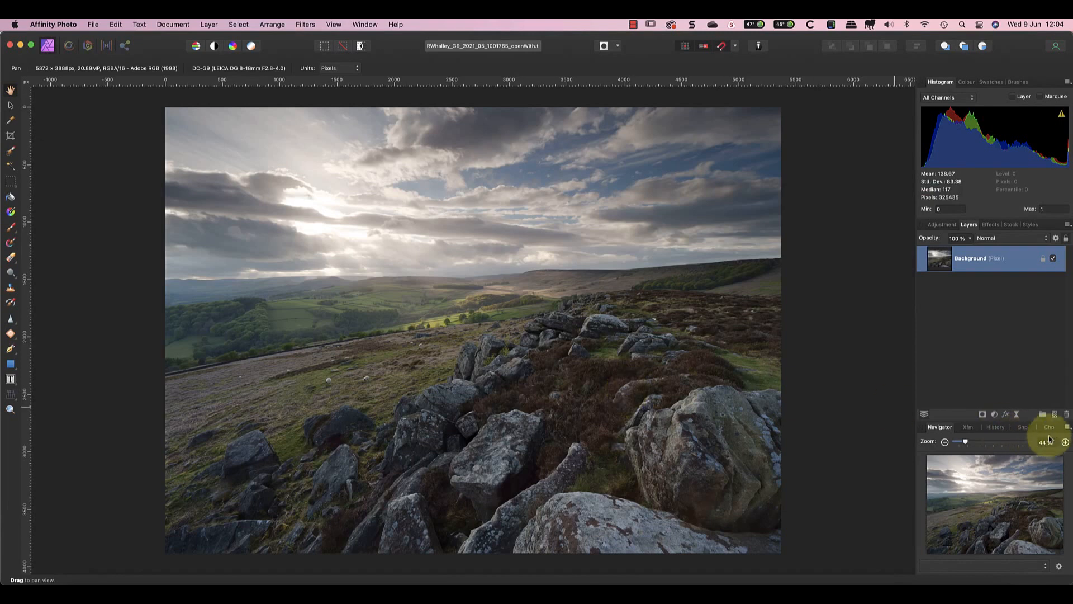
{"action": "left_click", "coordinate": [1063, 442]}
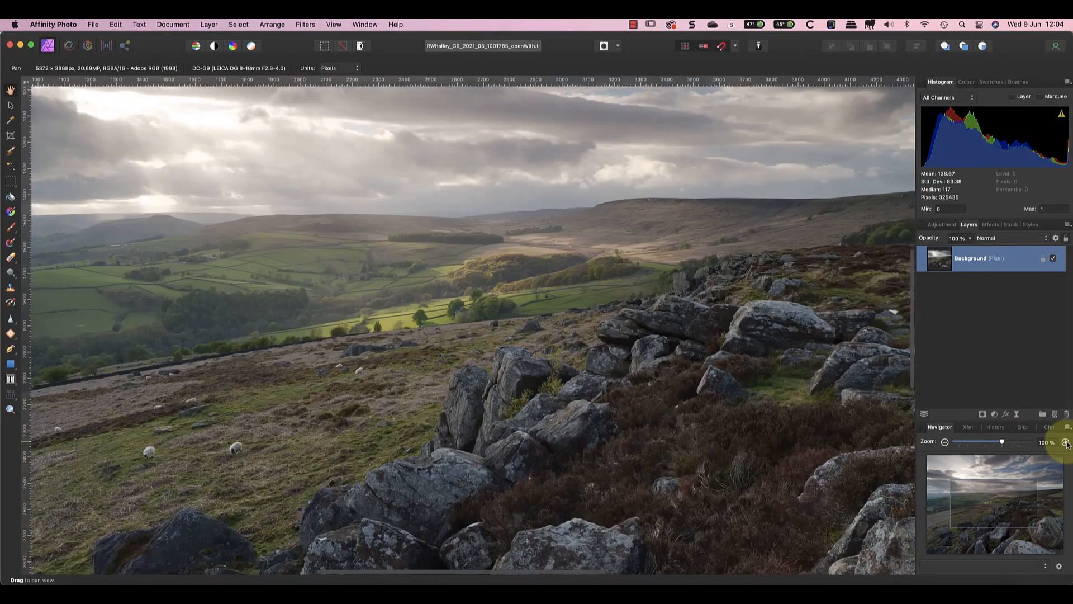